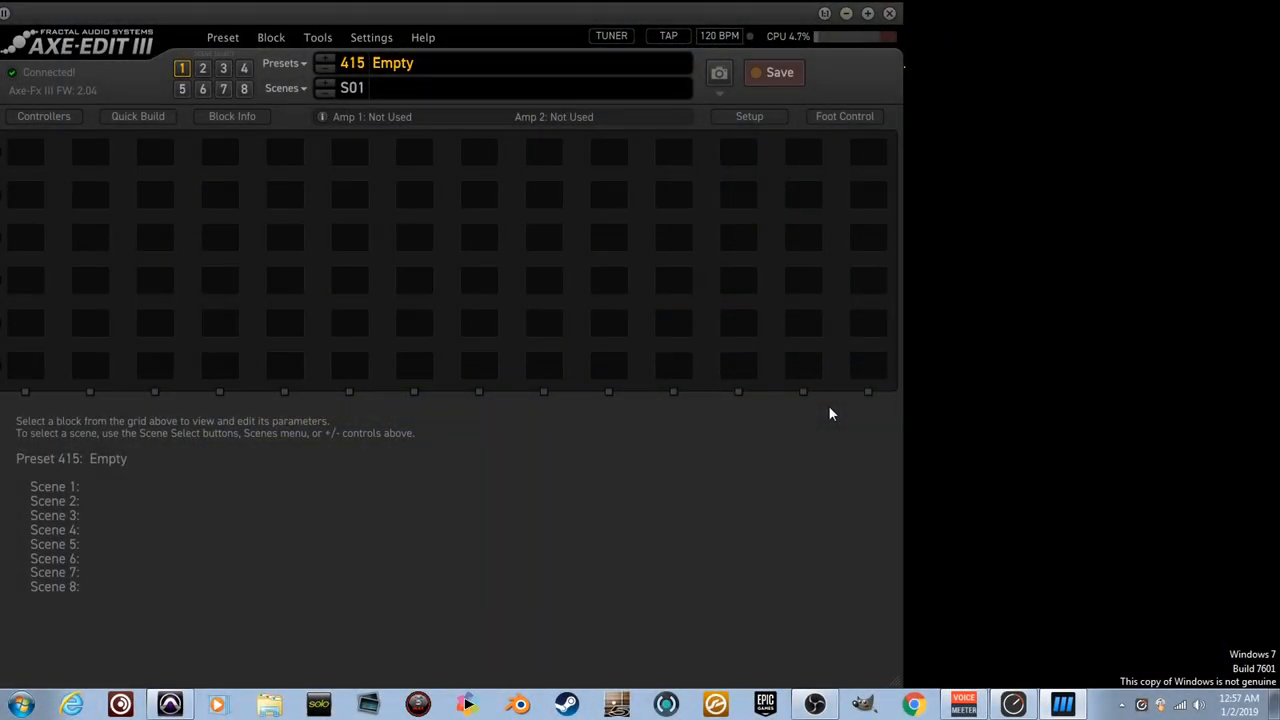
pyautogui.moveTo(810, 508)
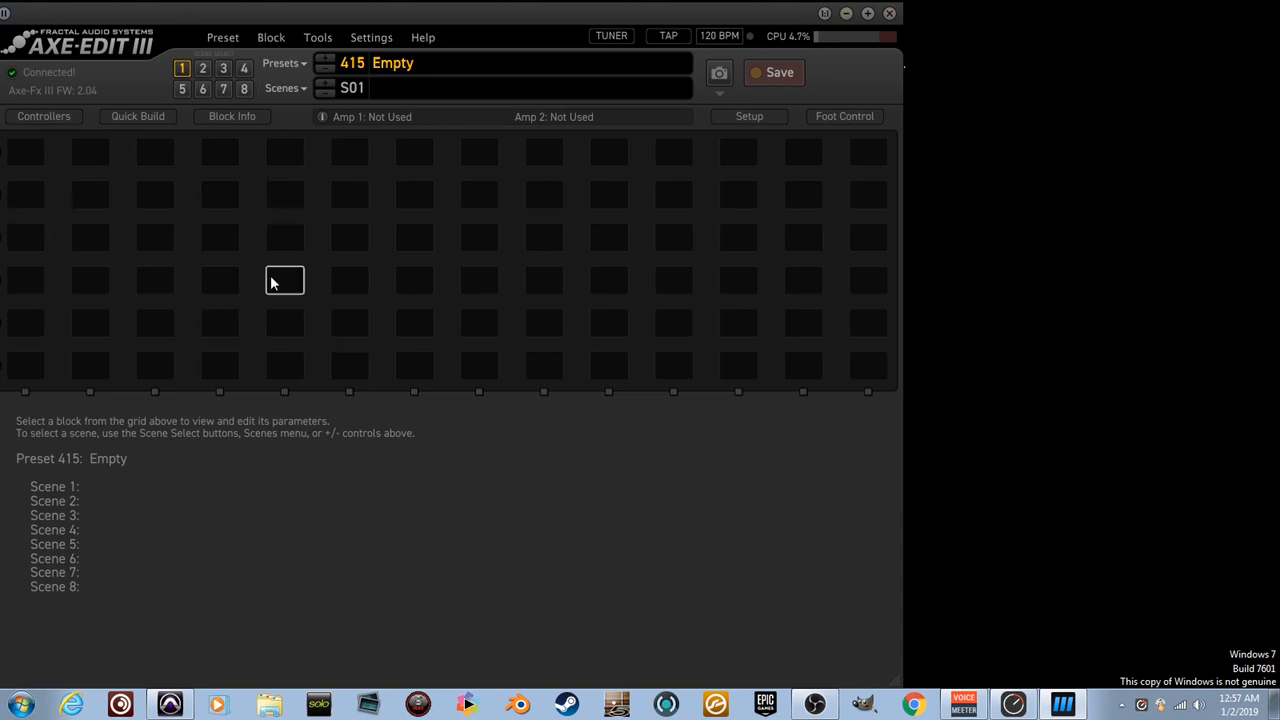
pyautogui.moveTo(630, 632)
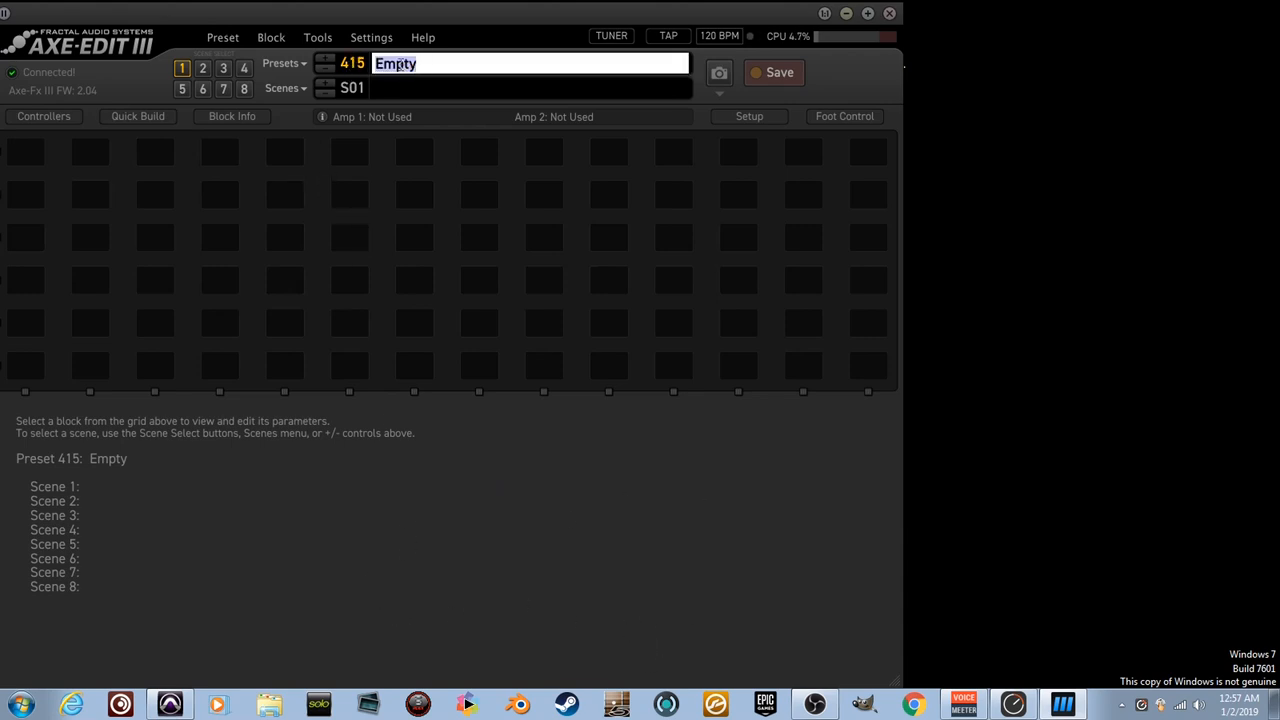
# Rename preset 415 from Empty to METAL
pyautogui.write('METAL')
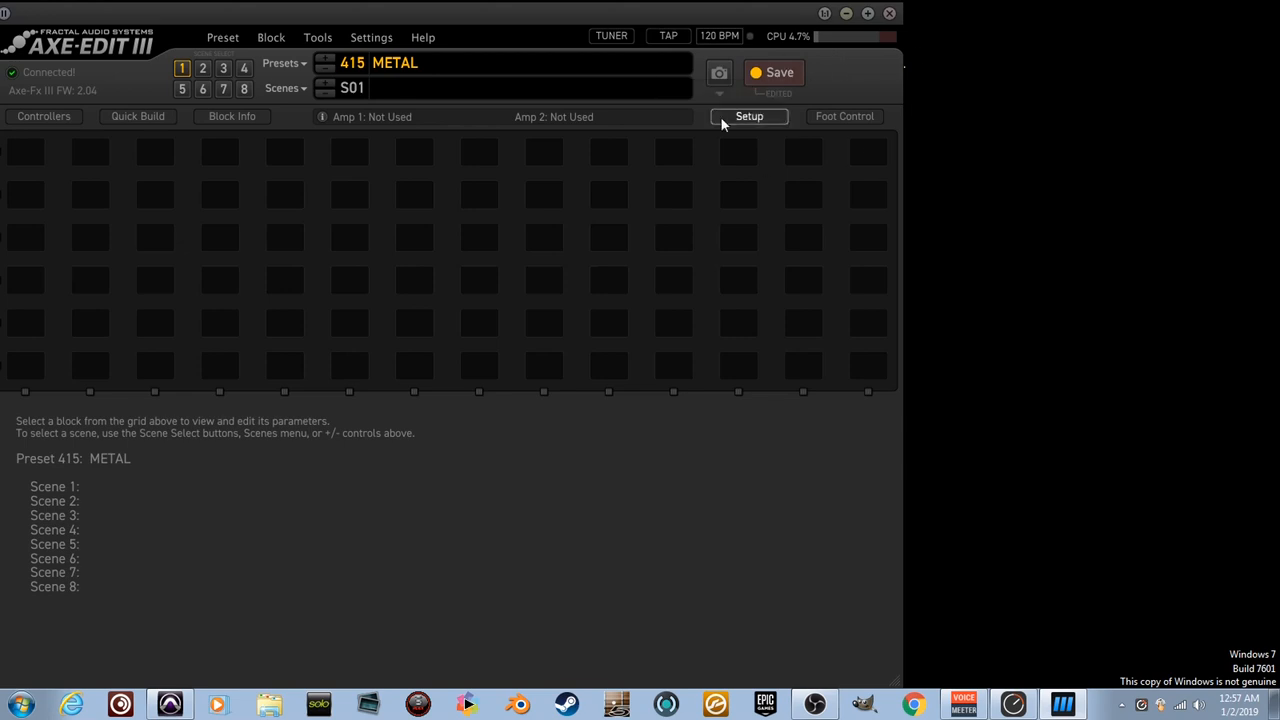
# Select a grid cell to begin inserting the Input block
pyautogui.click(780, 72)
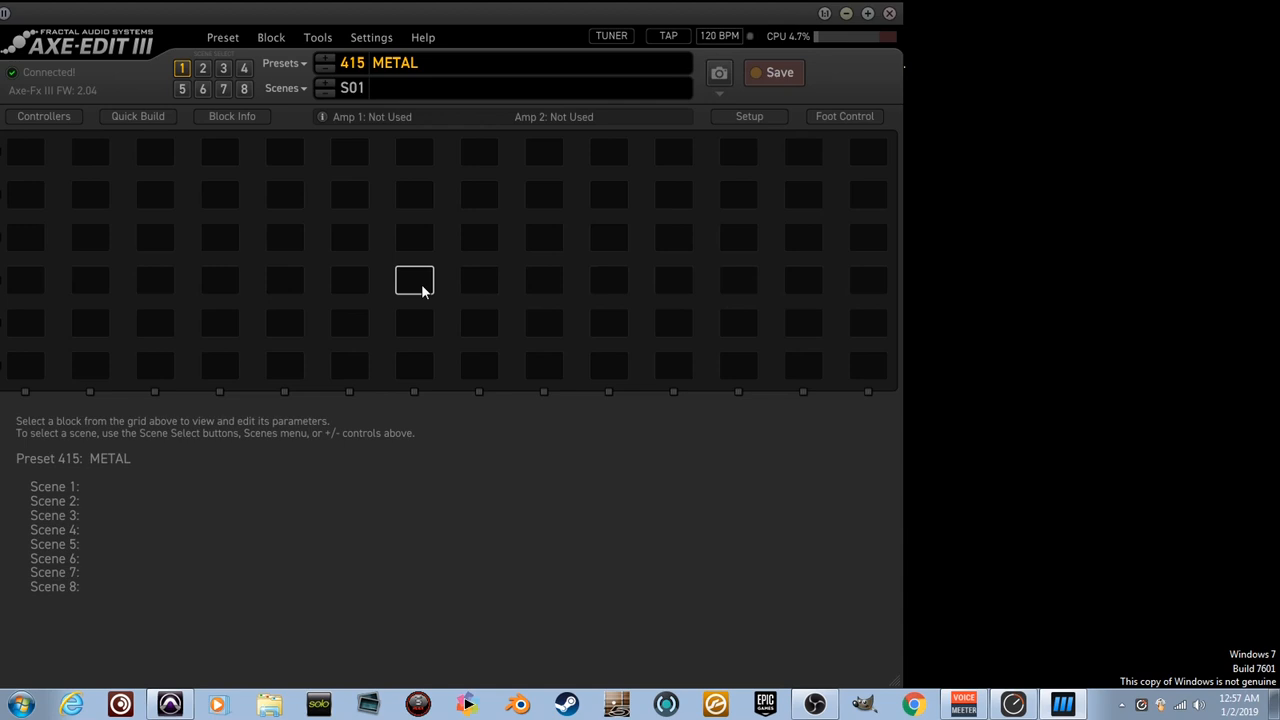
pyautogui.moveTo(430, 282)
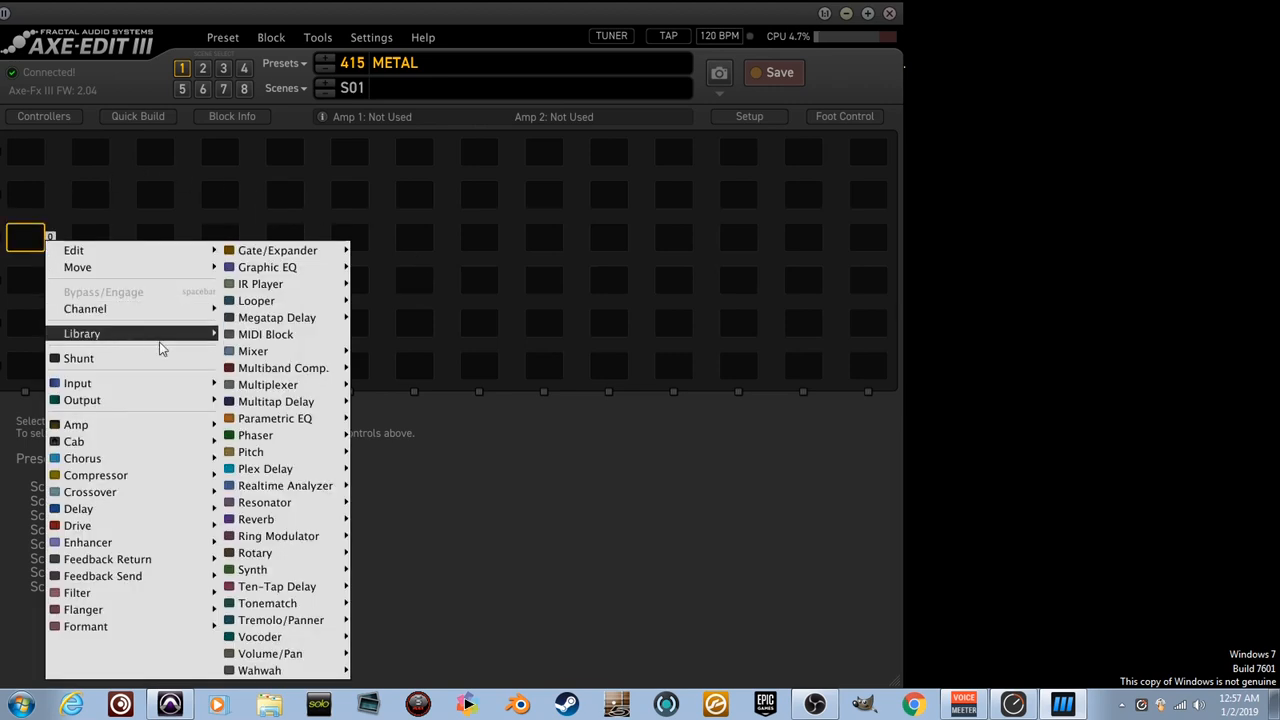
pyautogui.moveTo(76, 384)
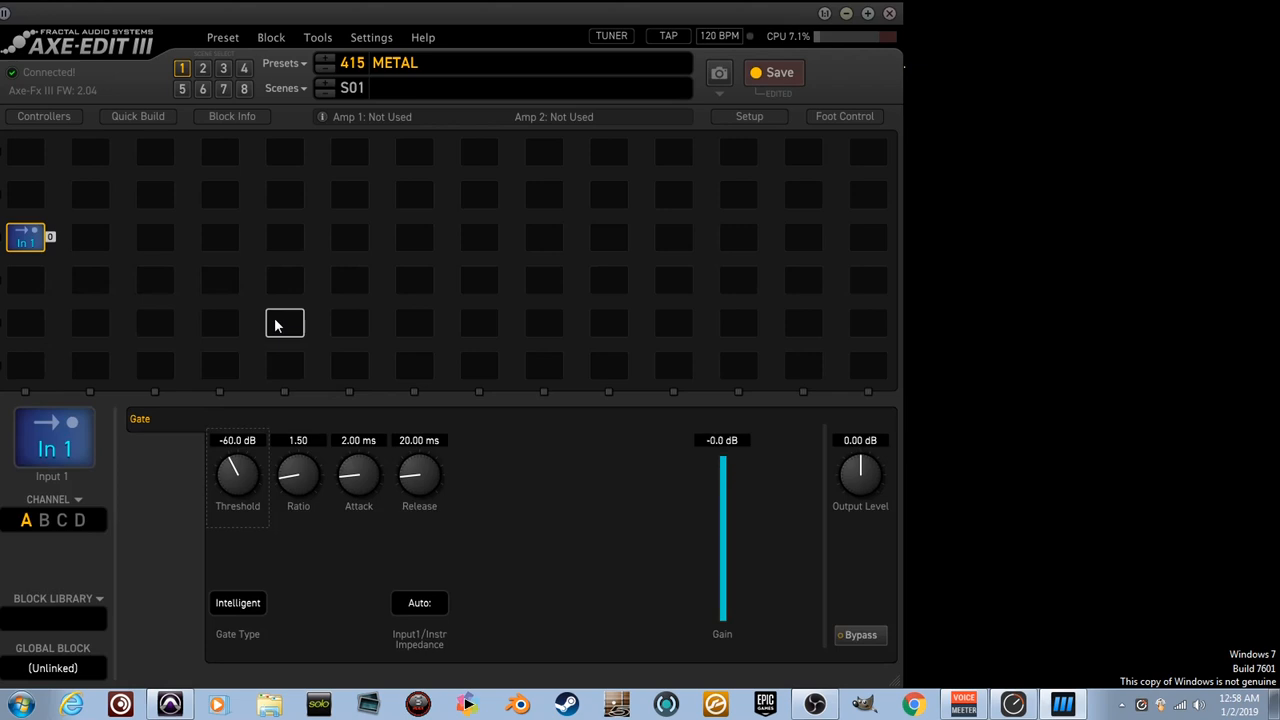
pyautogui.moveTo(550, 442)
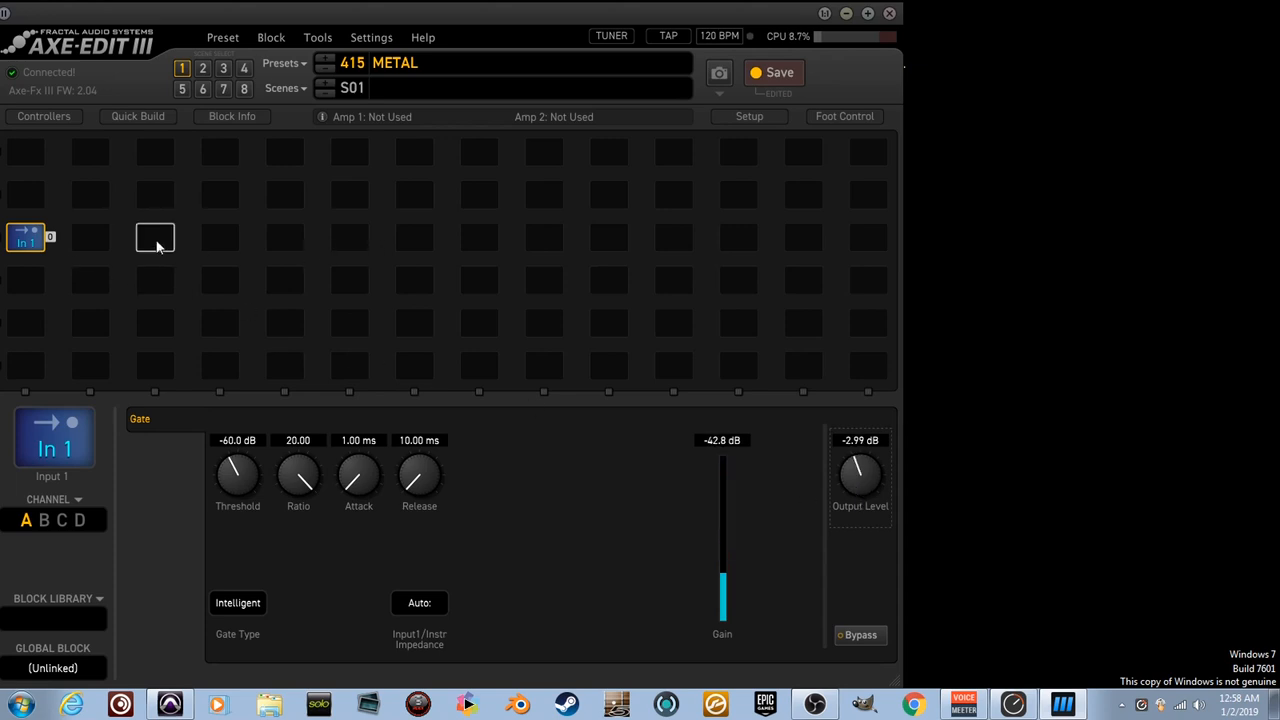
pyautogui.moveTo(416, 236)
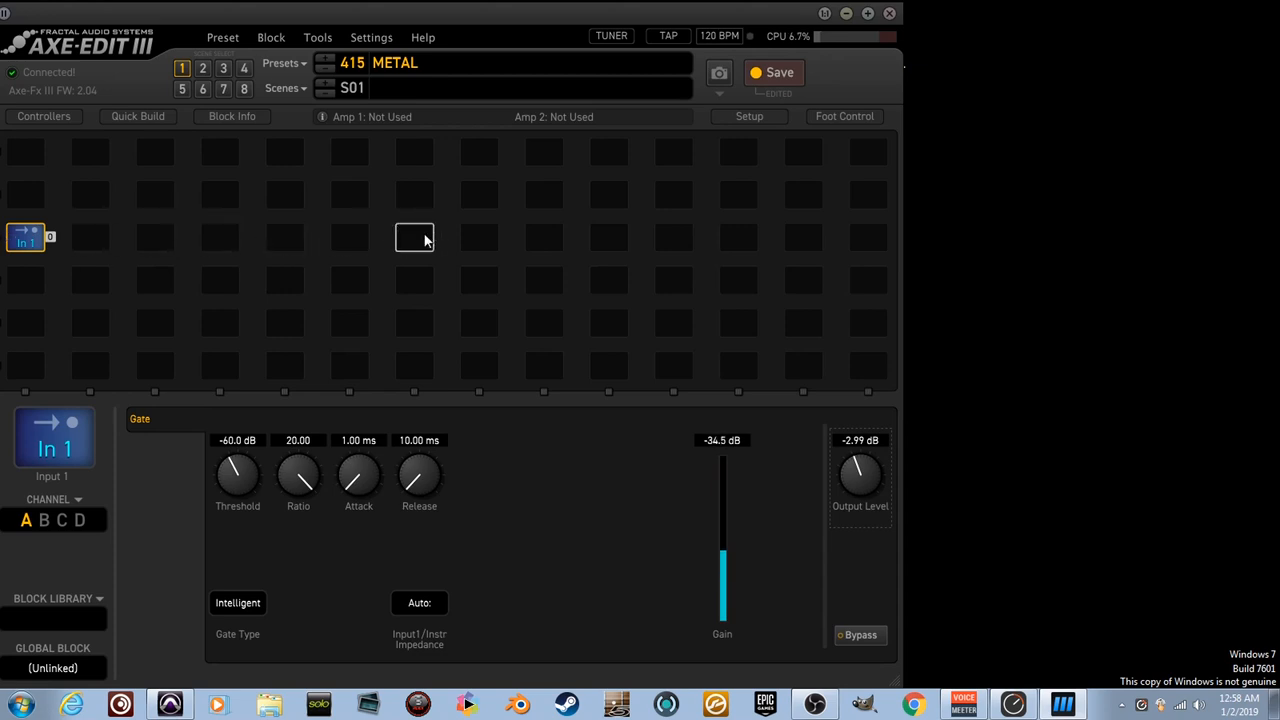
pyautogui.rightClick(414, 236)
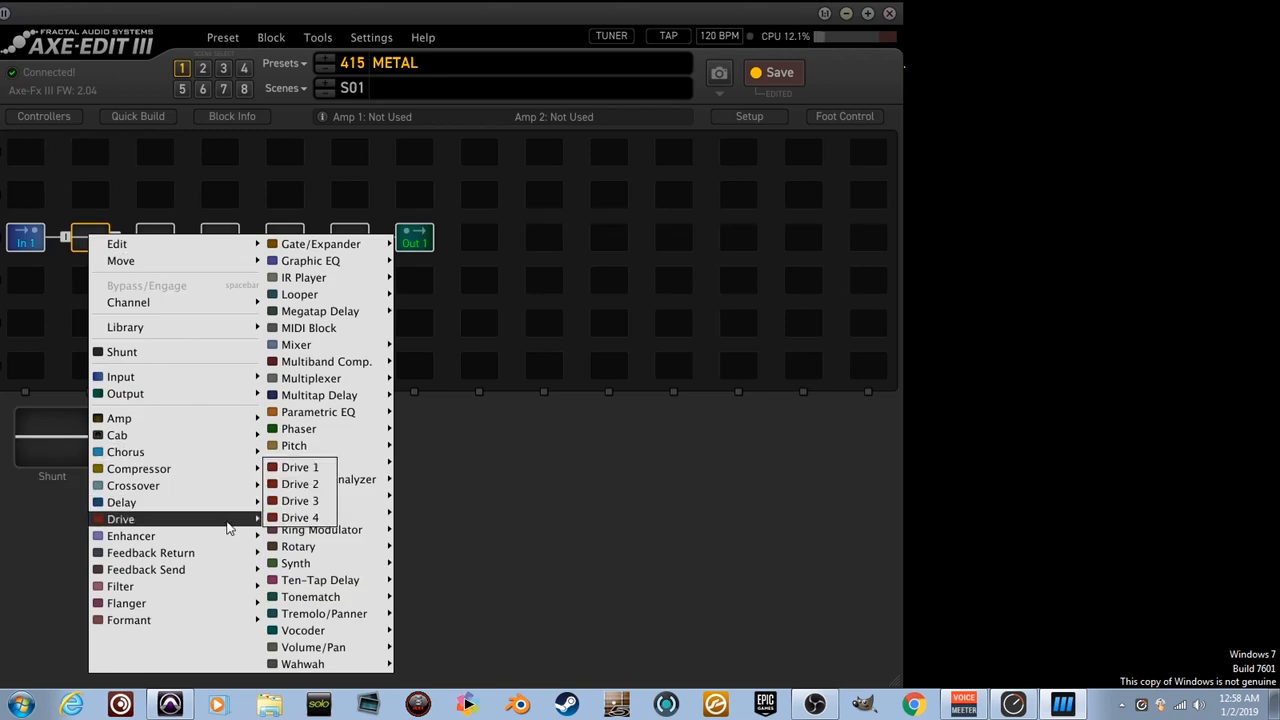
pyautogui.moveTo(300, 468)
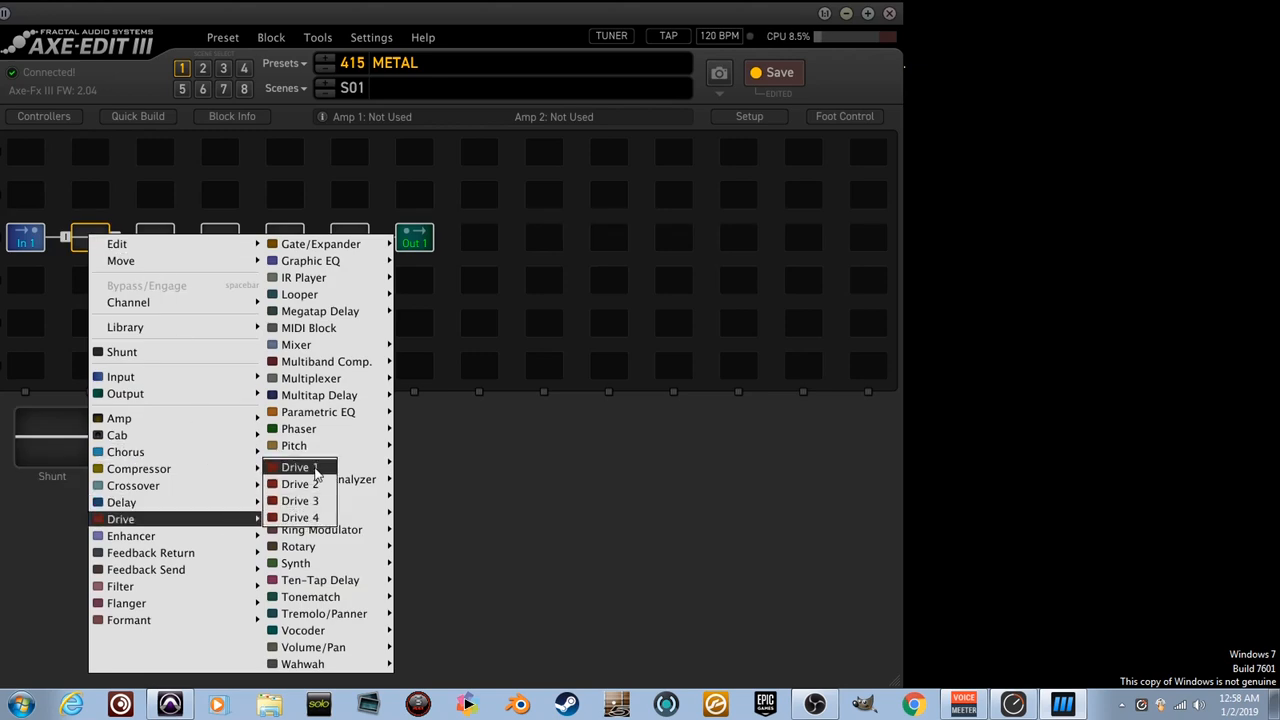
# Insert Drive 1 after the input, set its type to Ruckus and its drive amount to 1.00
pyautogui.click(296, 468)
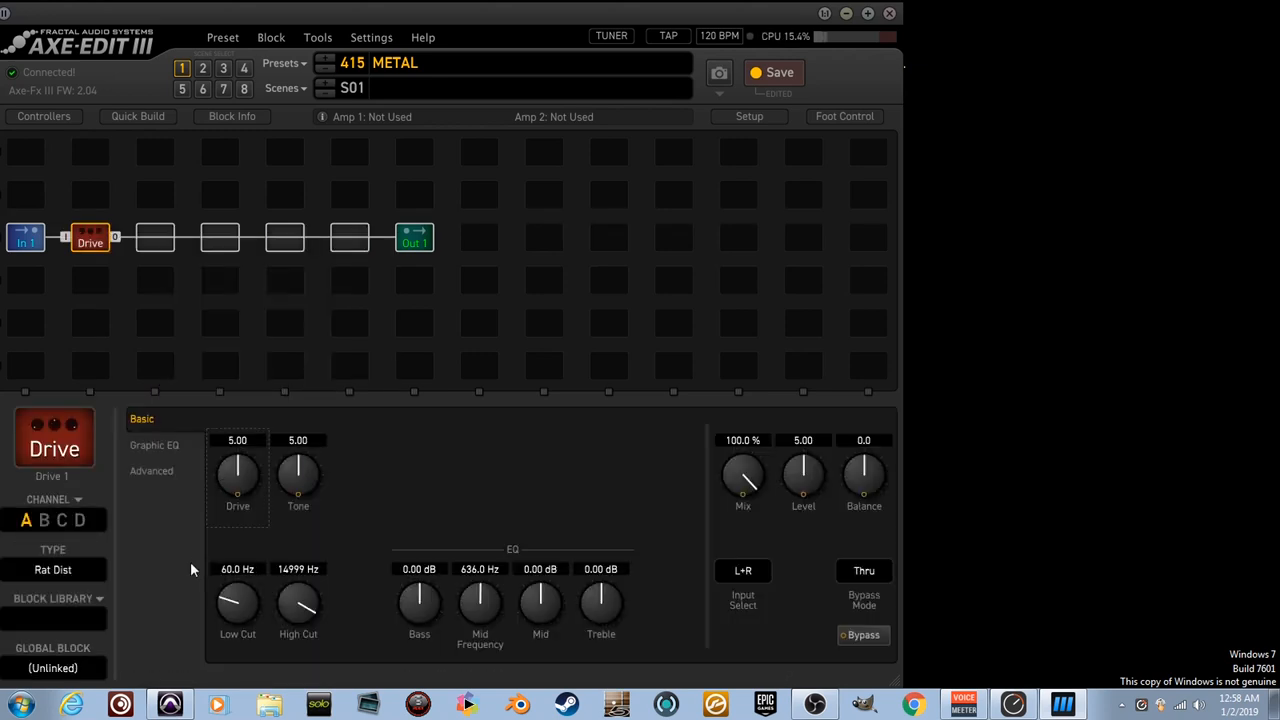
pyautogui.moveTo(168, 600)
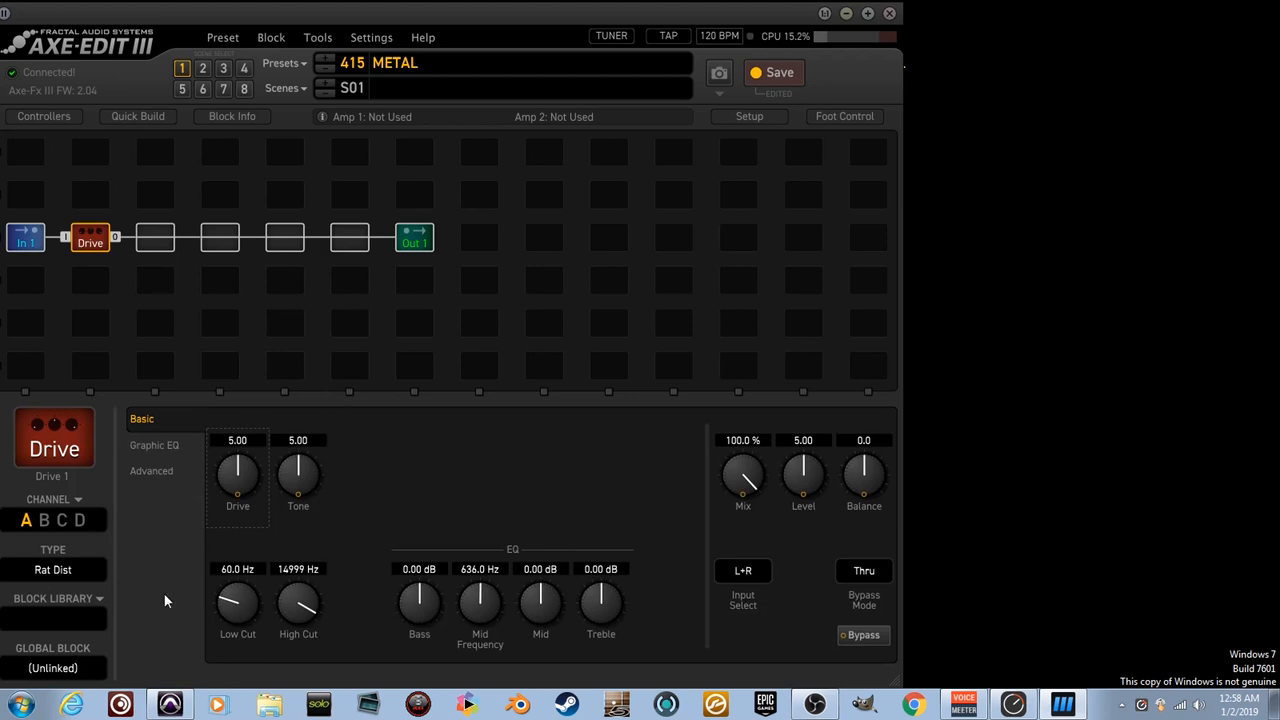
pyautogui.click(152, 472)
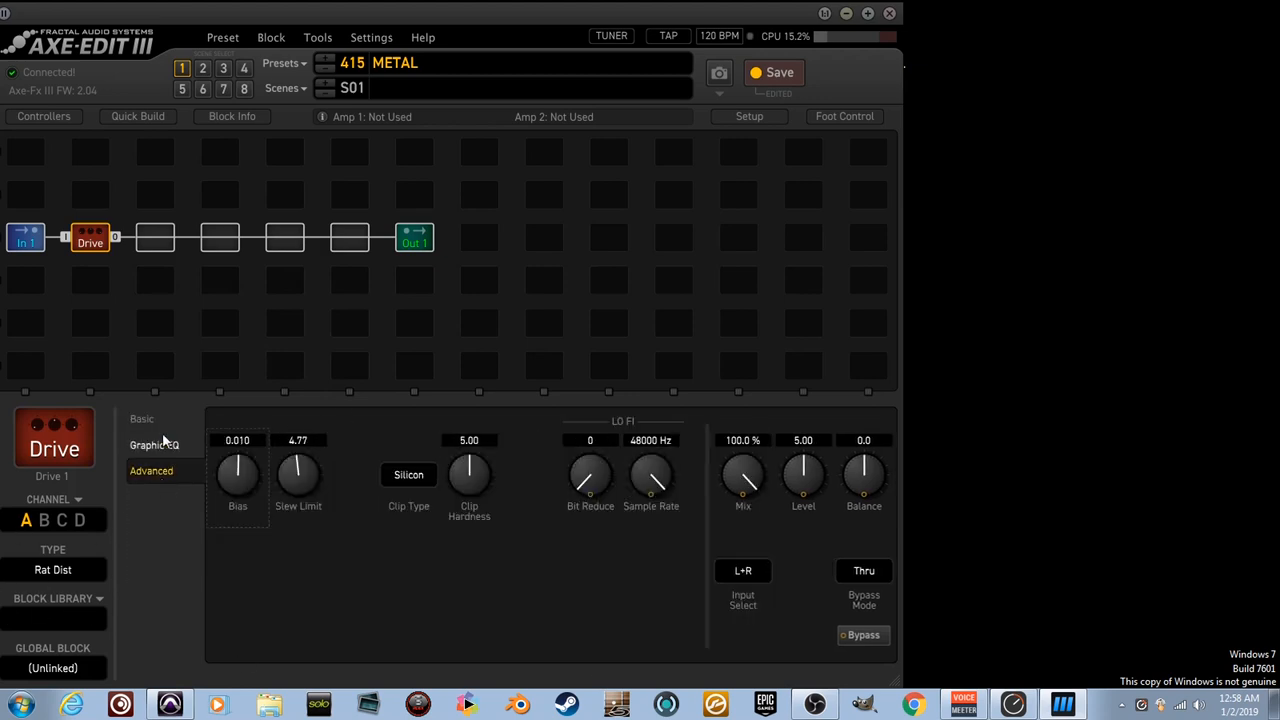
pyautogui.click(140, 420)
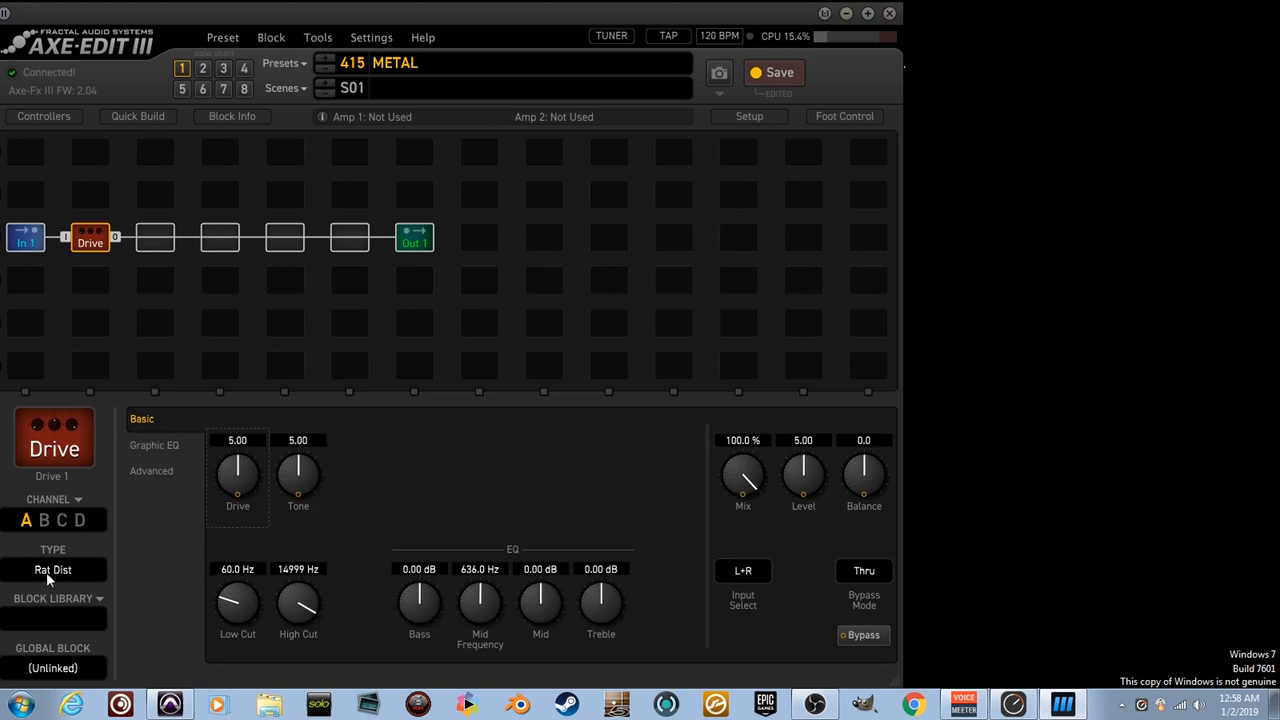
pyautogui.click(52, 568)
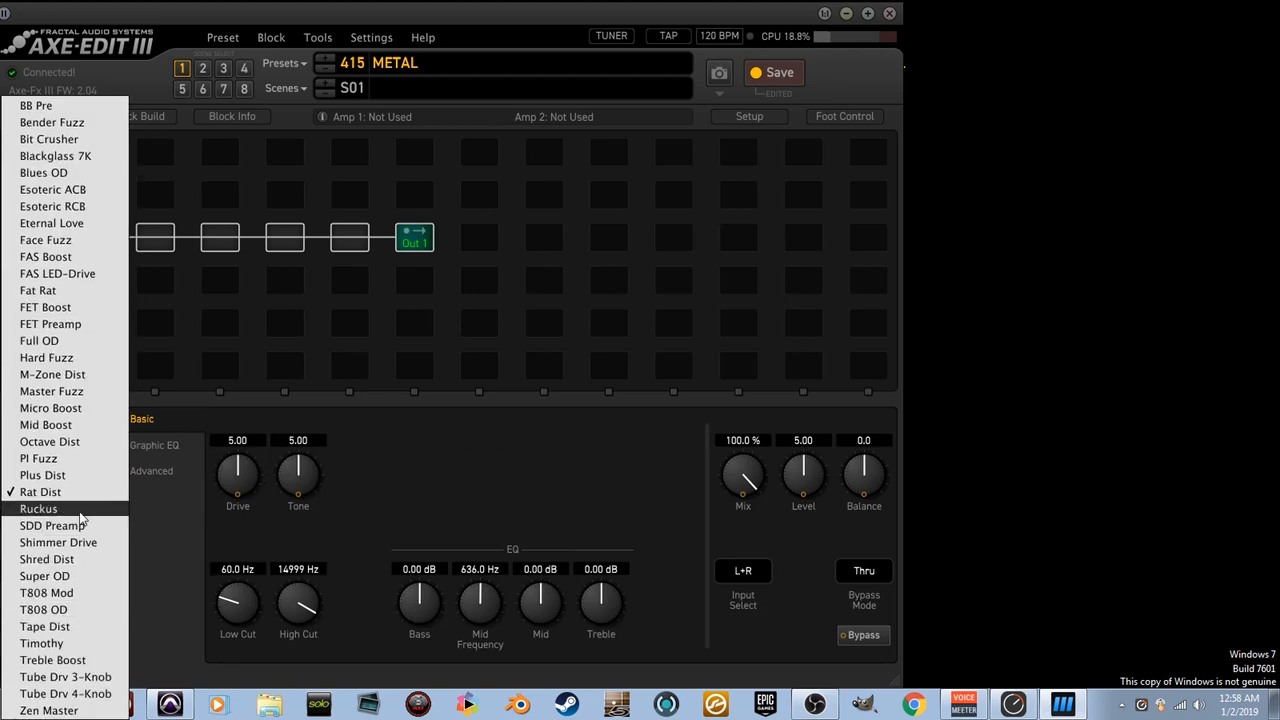
pyautogui.click(40, 510)
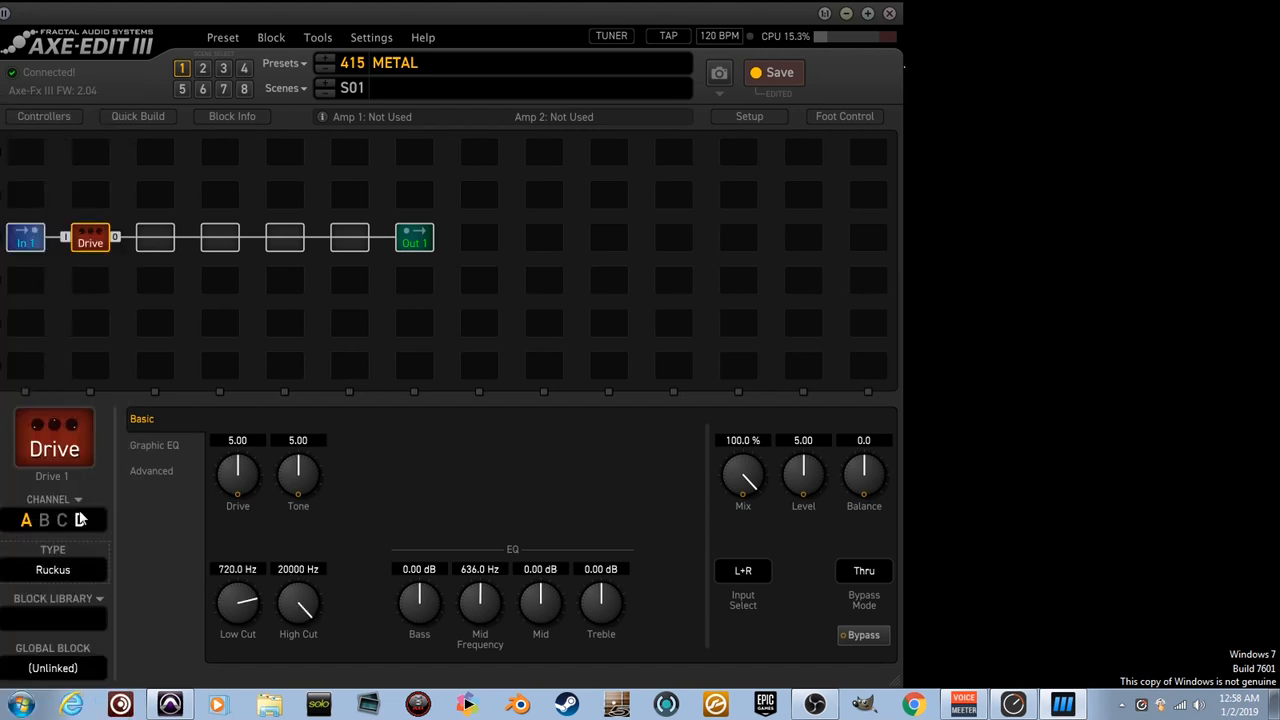
pyautogui.doubleClick(236, 440)
pyautogui.write('1')
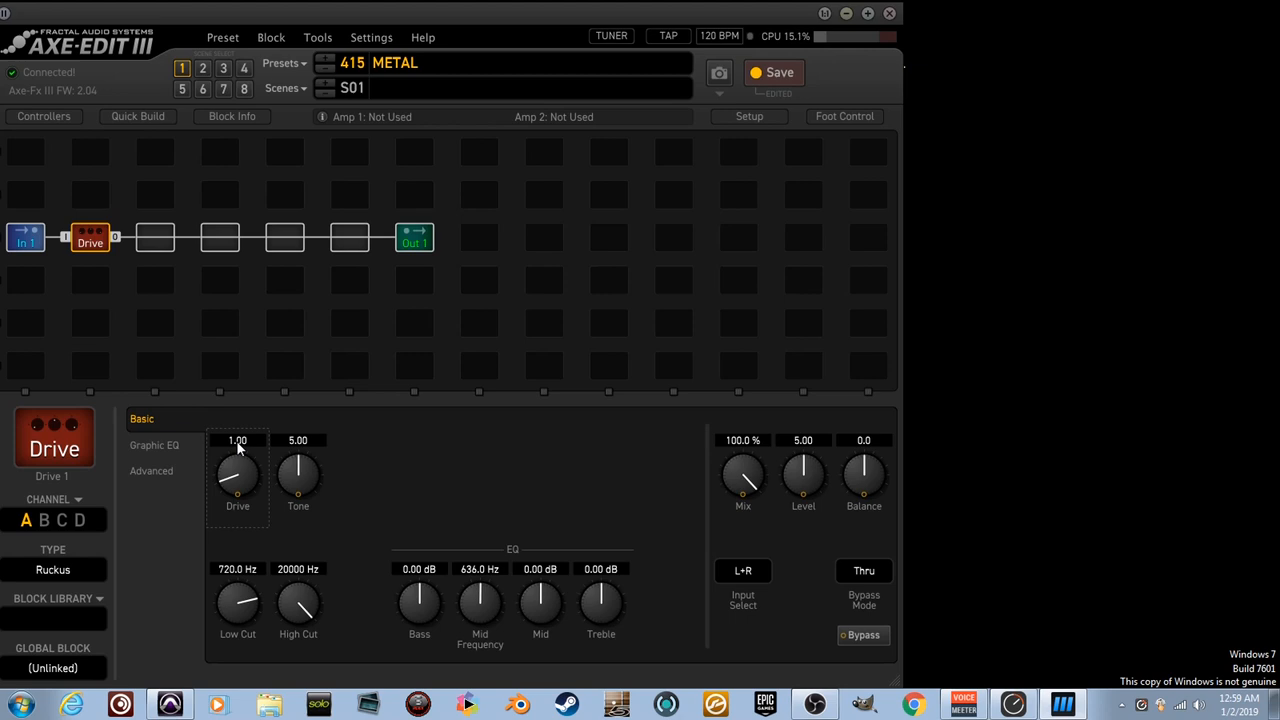
pyautogui.click(862, 634)
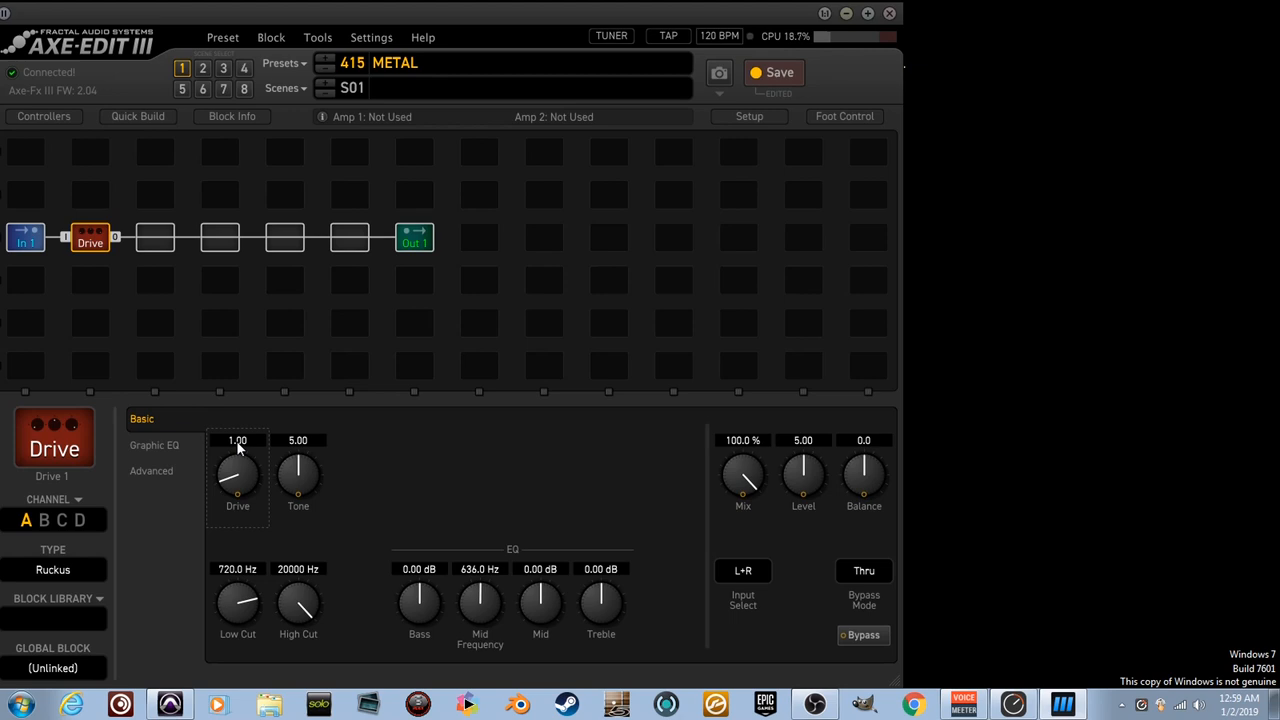
pyautogui.moveTo(340, 476)
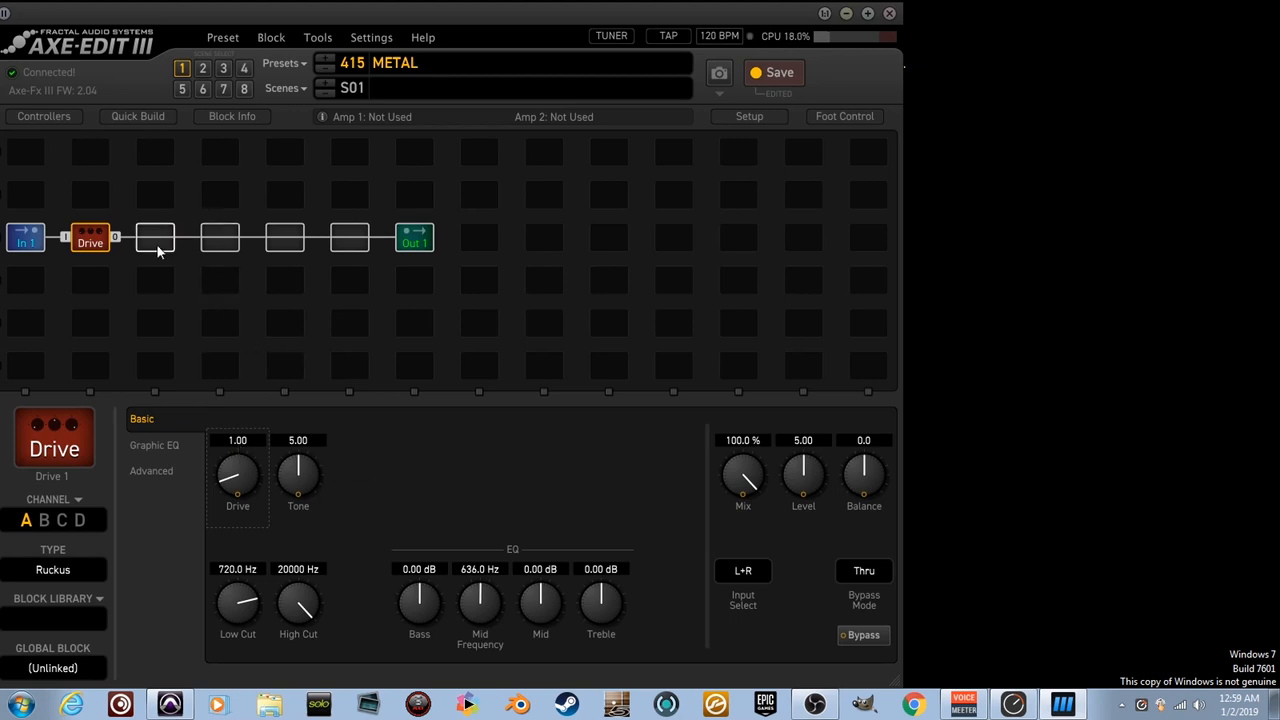
# Insert Amp 1 after the drive, set its type to 5153 100W Red and adjust Input Trim
pyautogui.rightClick(156, 236)
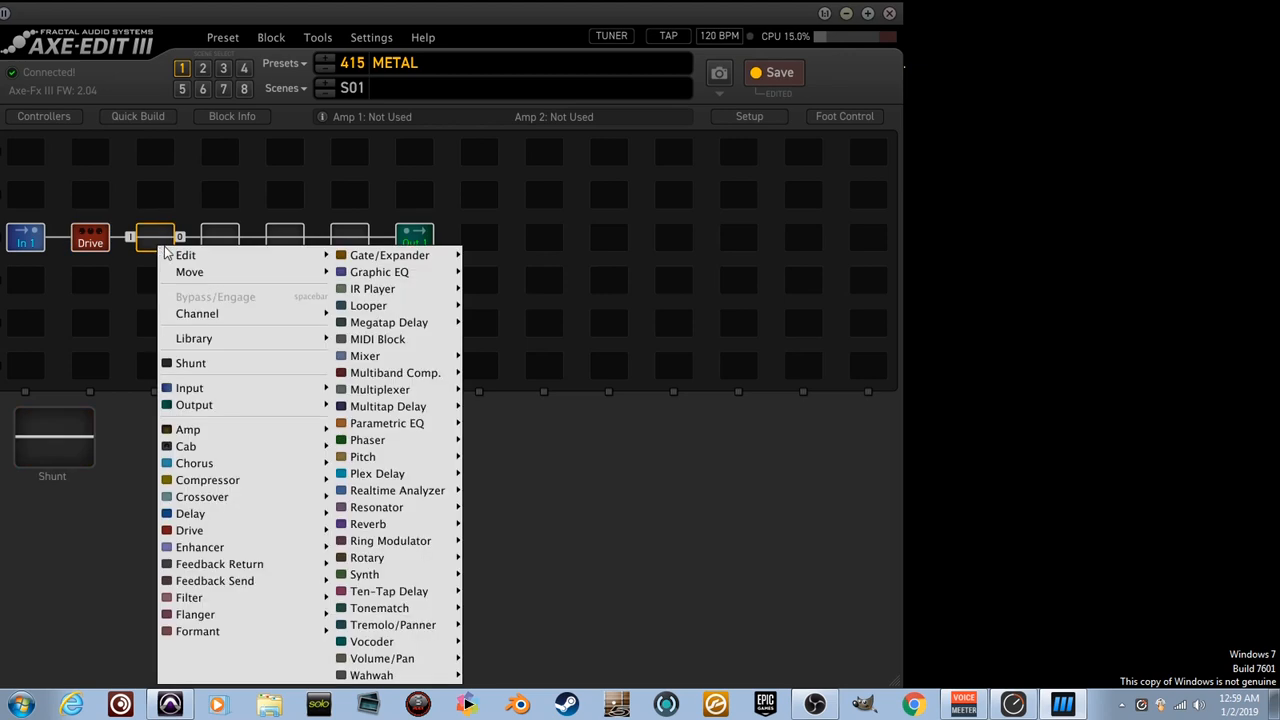
pyautogui.moveTo(188, 428)
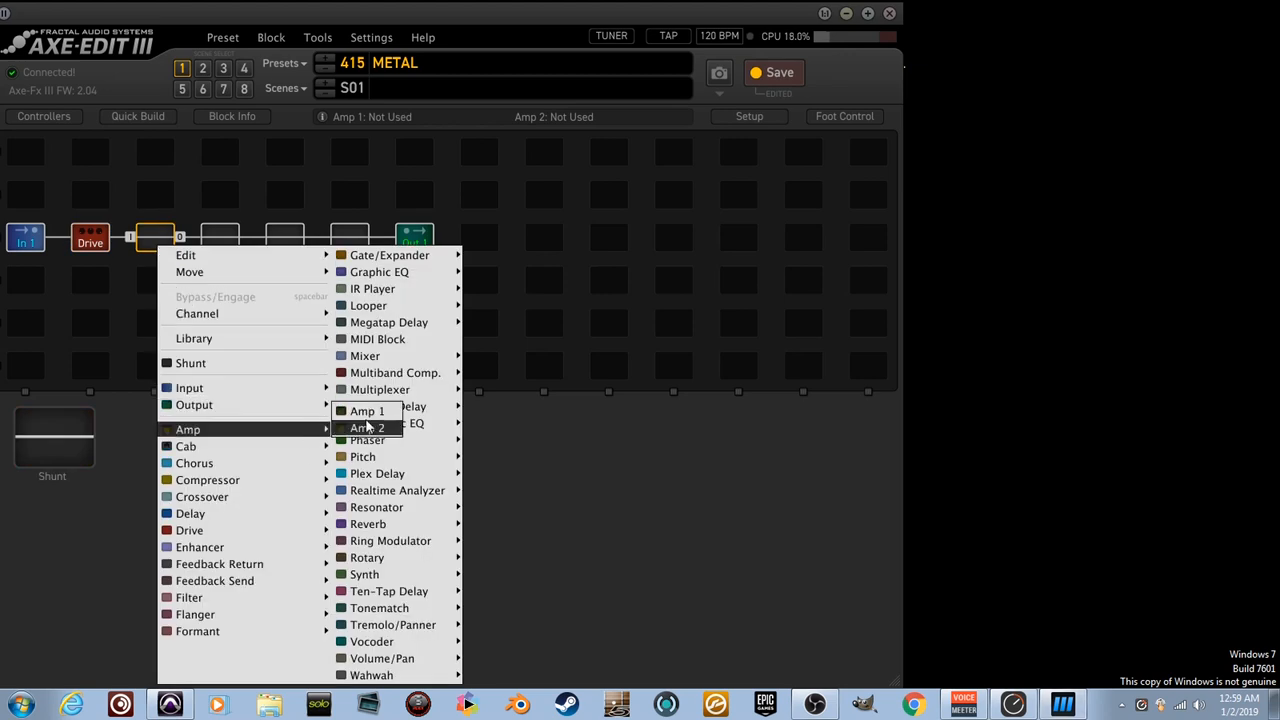
pyautogui.click(368, 410)
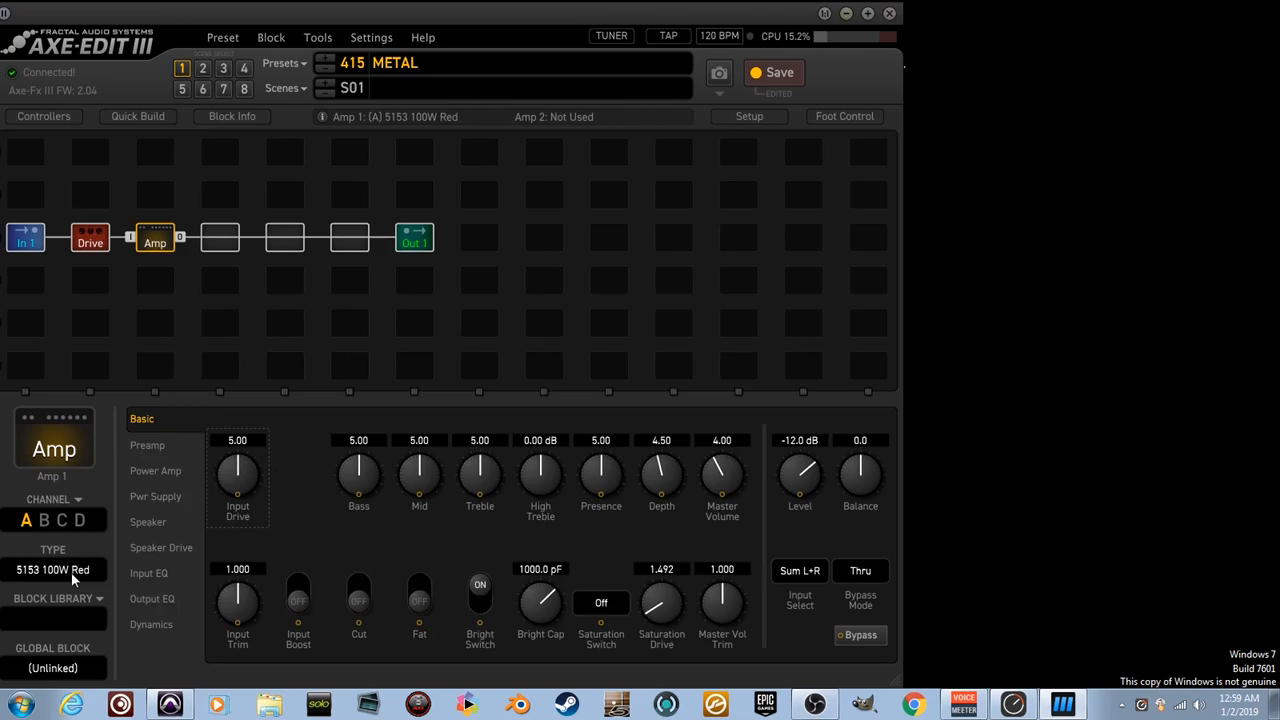
pyautogui.click(52, 568)
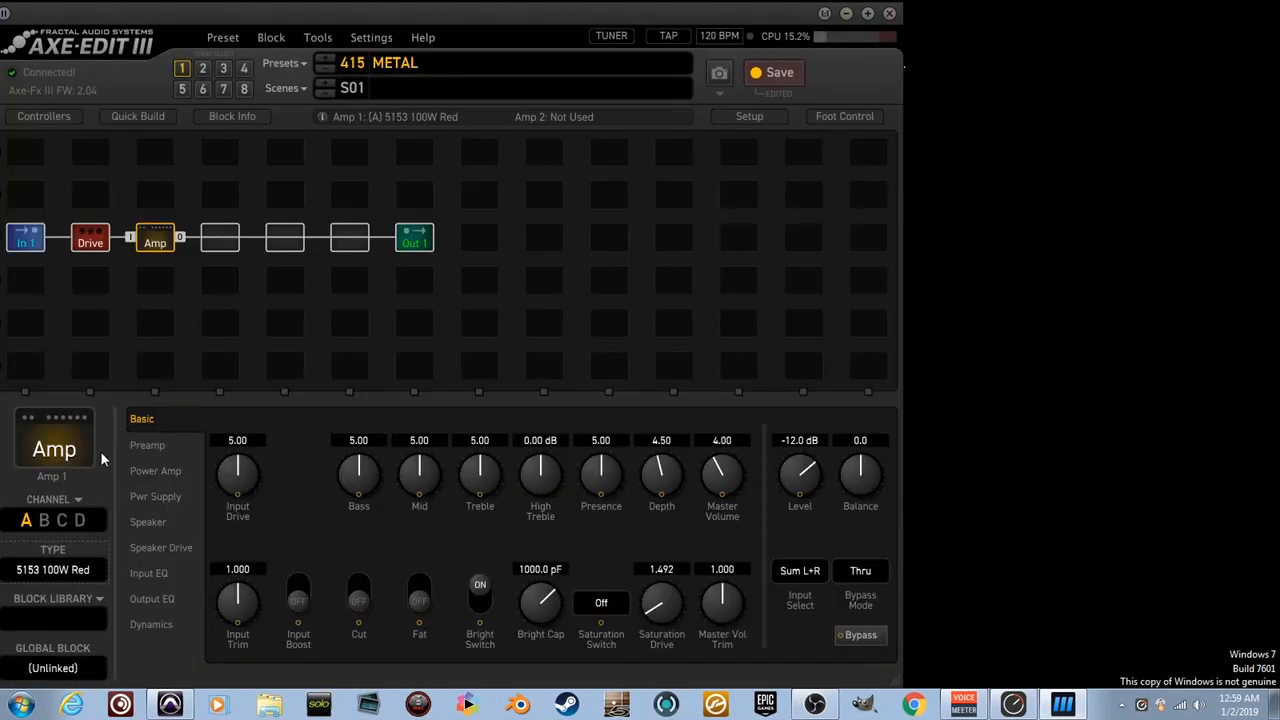
pyautogui.doubleClick(236, 568)
pyautogui.write('4.000')
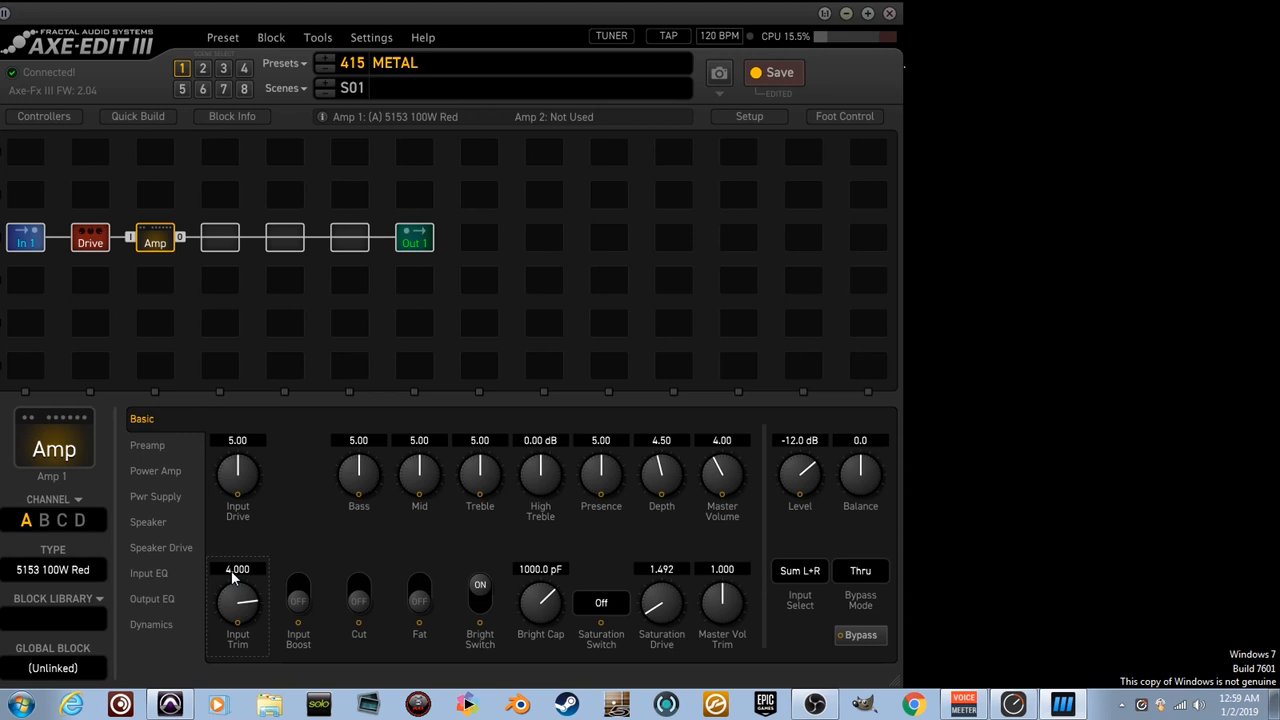
pyautogui.moveTo(256, 578)
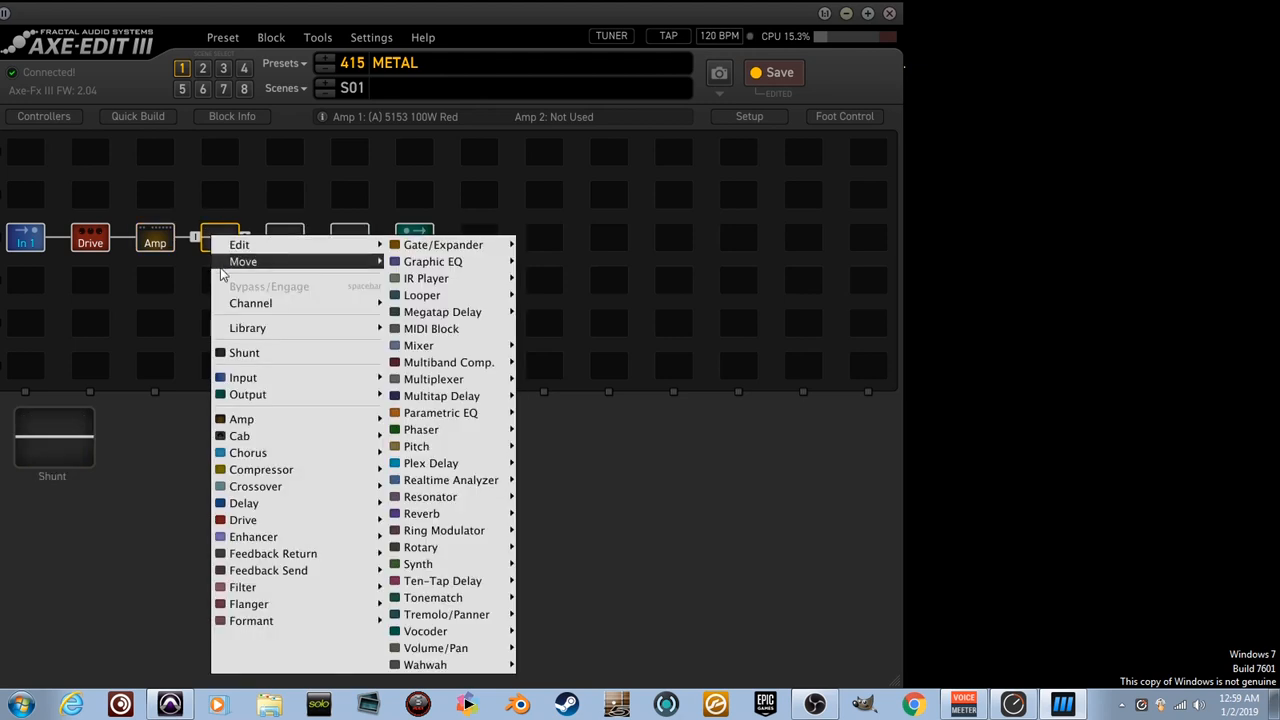
pyautogui.moveTo(240, 436)
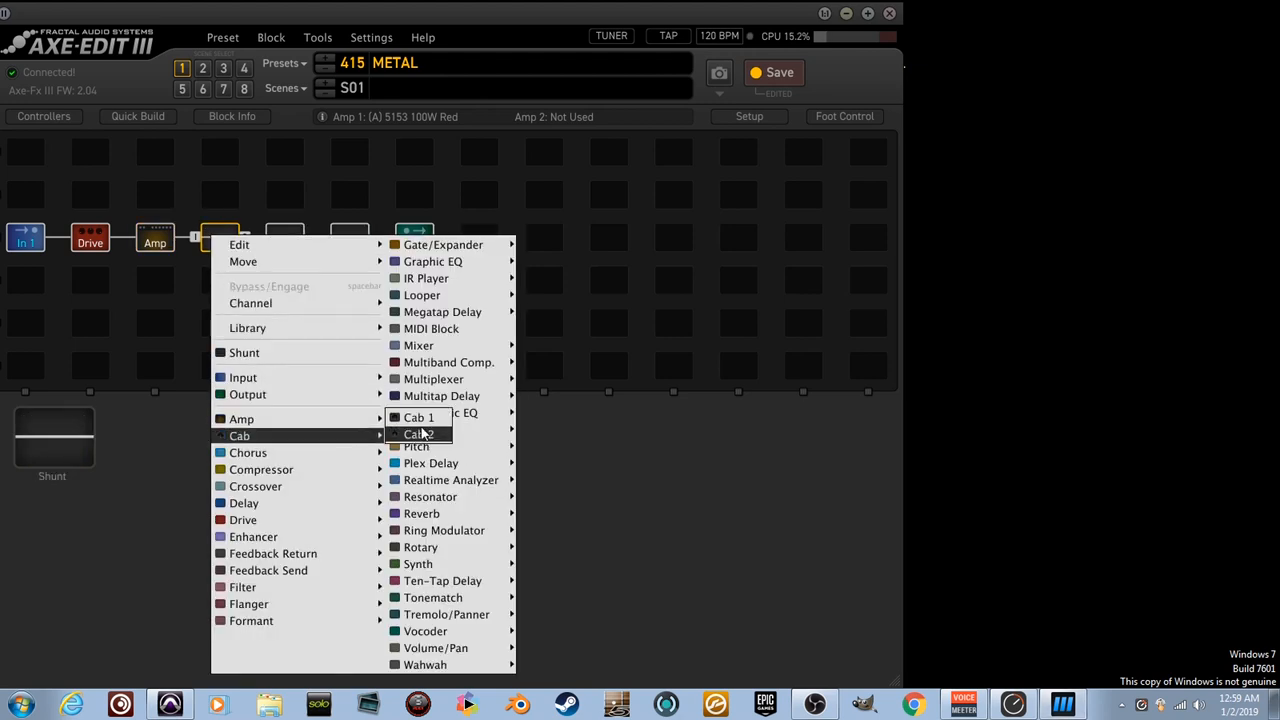
# Insert Cab 1 after the amp and load Factory 2 4x12 impulse response 1018
pyautogui.click(418, 418)
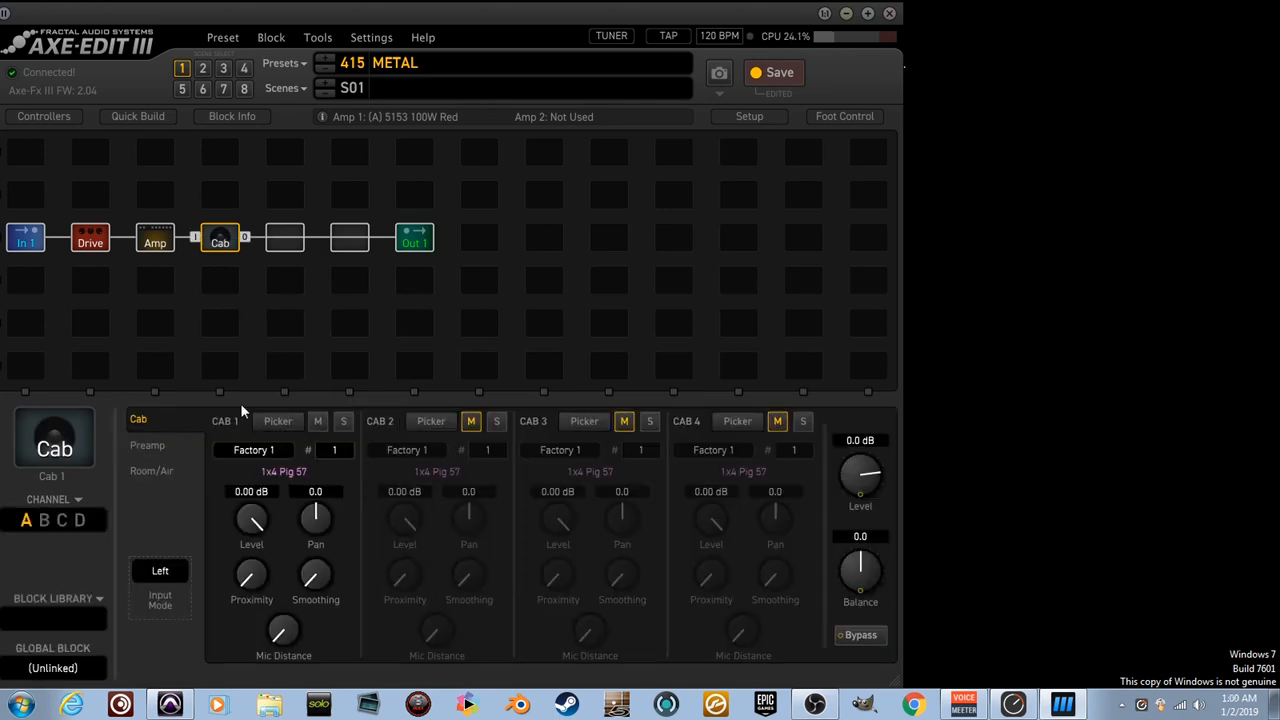
pyautogui.moveTo(436, 610)
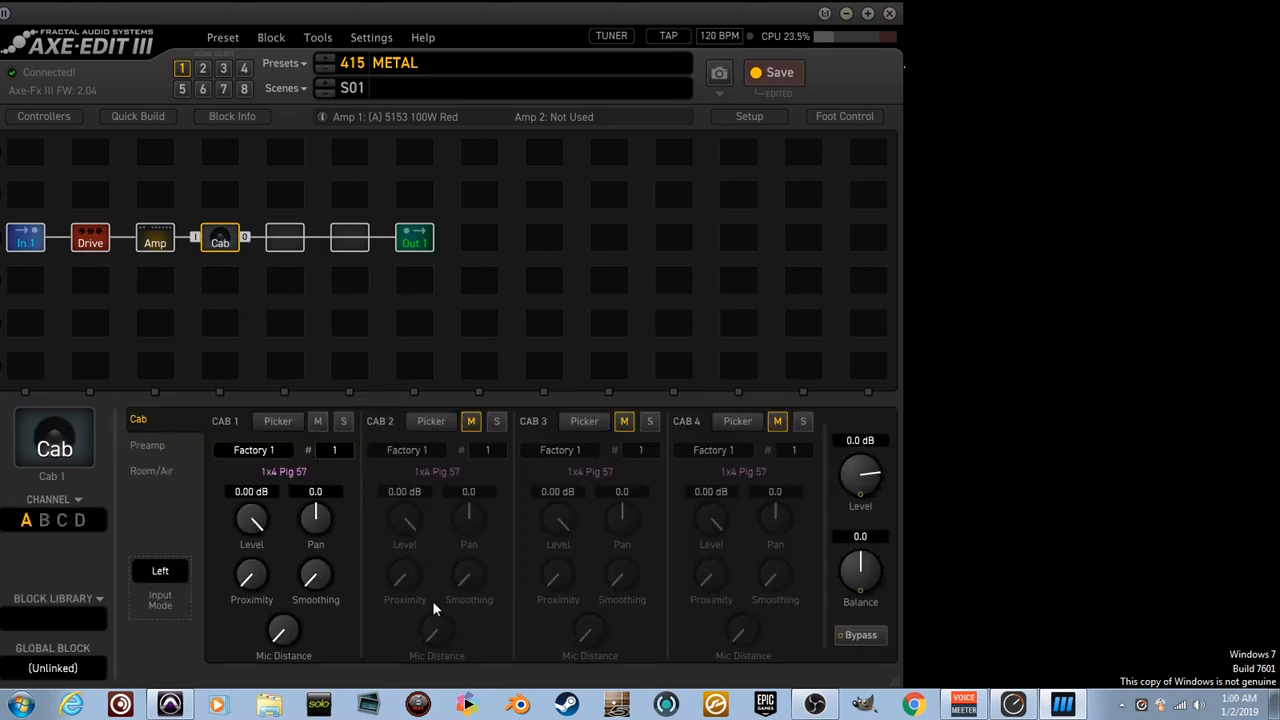
pyautogui.click(276, 420)
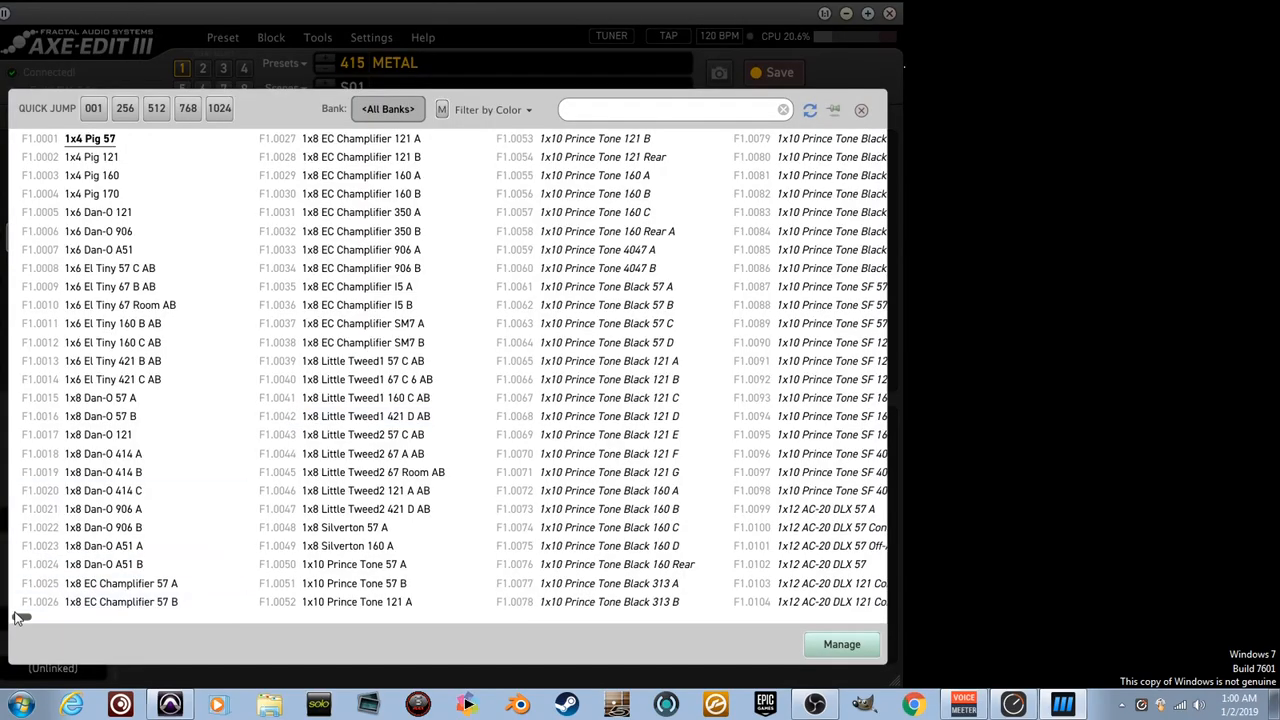
pyautogui.moveTo(22, 616); pyautogui.dragTo(90, 620)
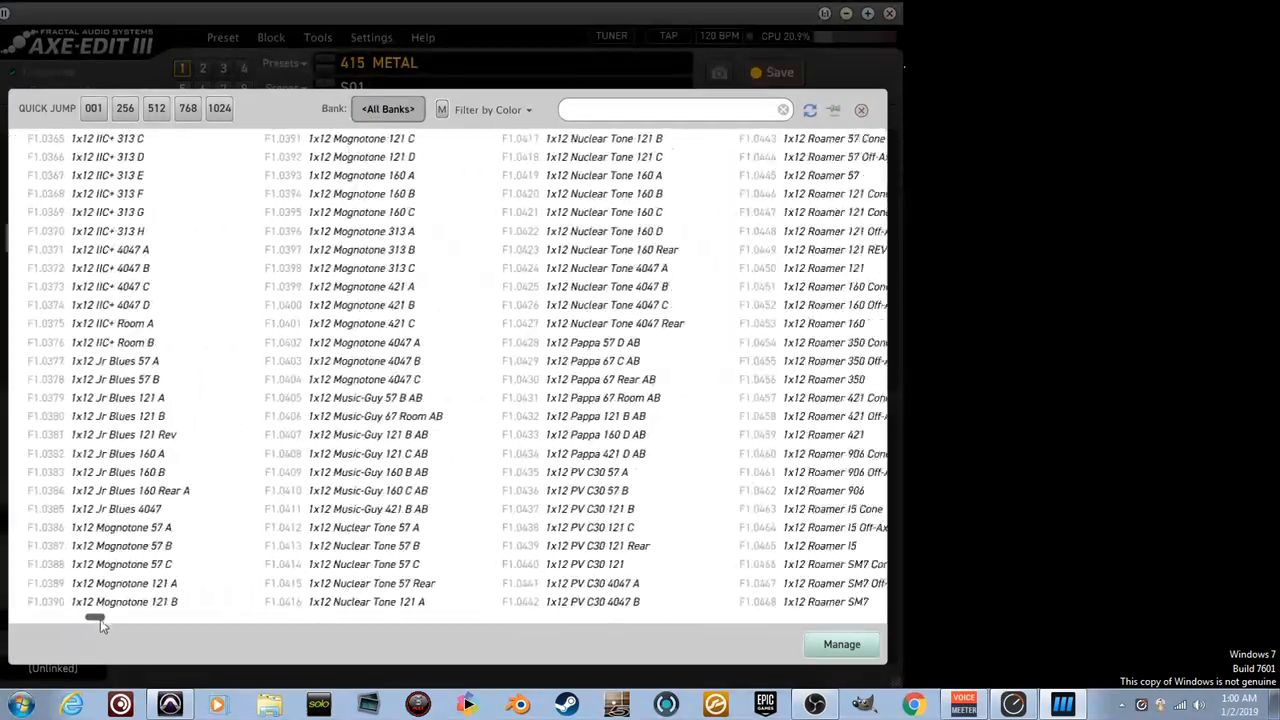
pyautogui.moveTo(92, 618); pyautogui.dragTo(336, 618)
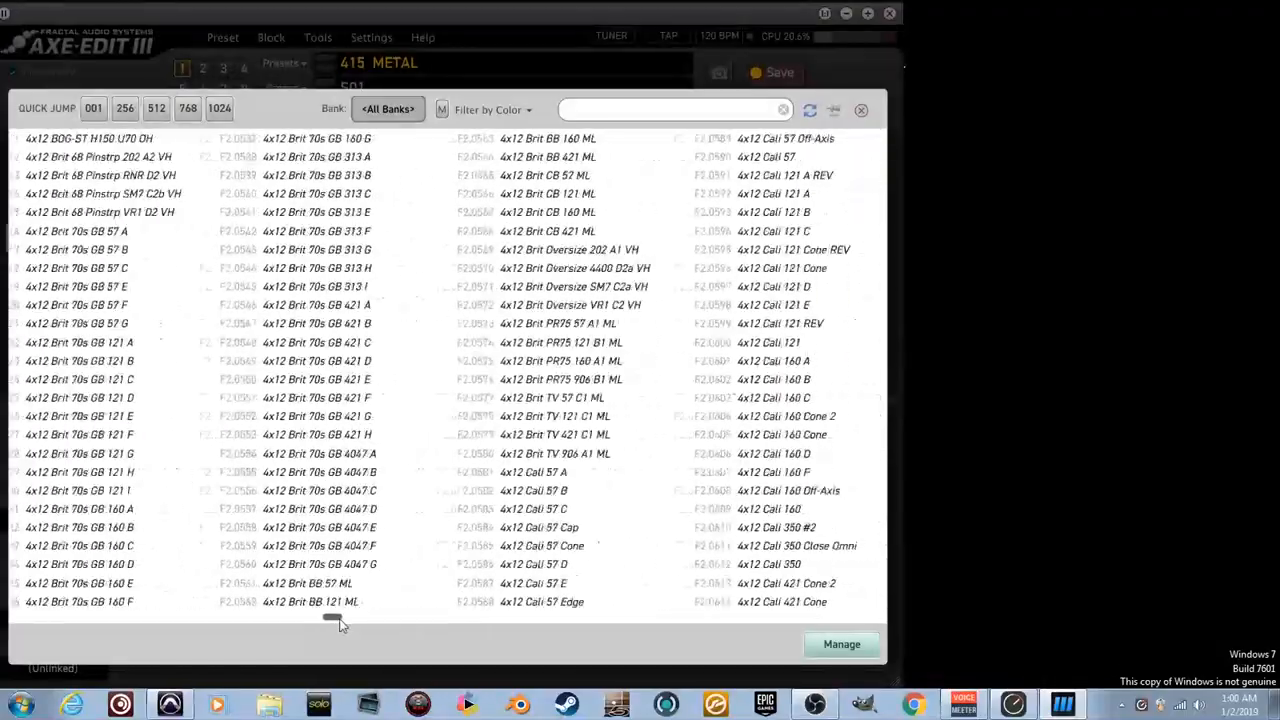
pyautogui.moveTo(336, 620); pyautogui.dragTo(600, 616)
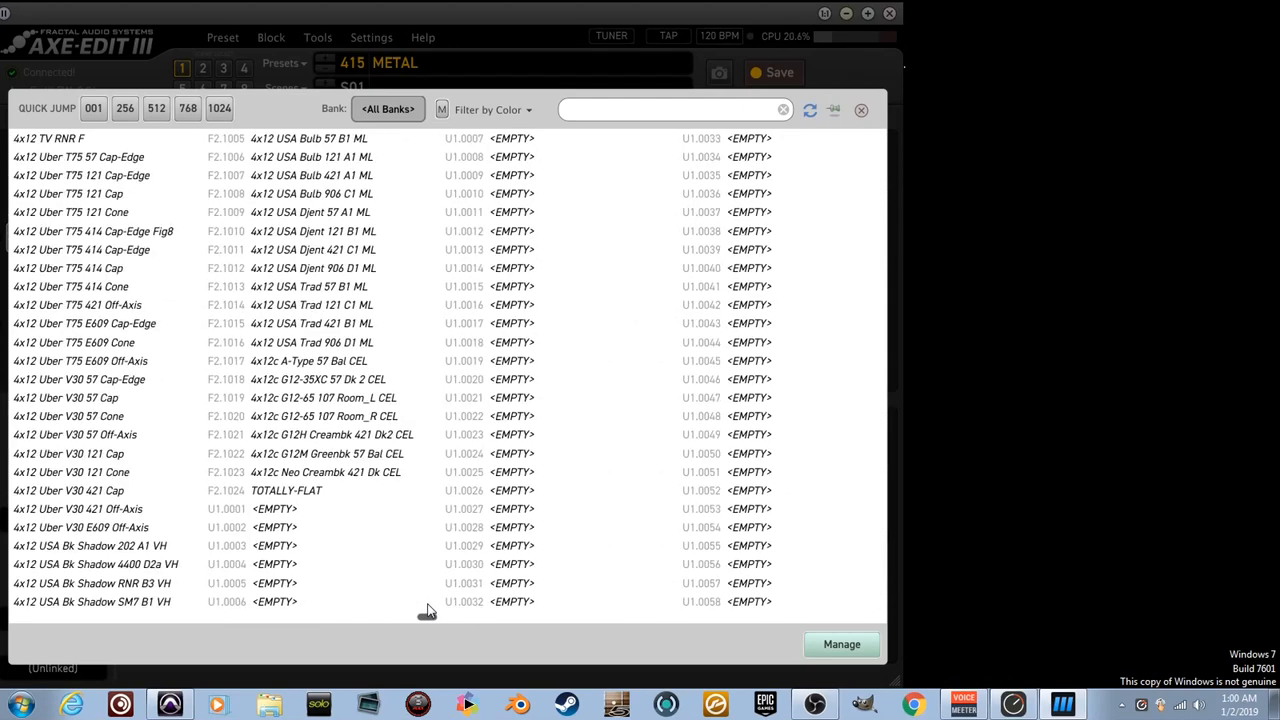
pyautogui.click(318, 490)
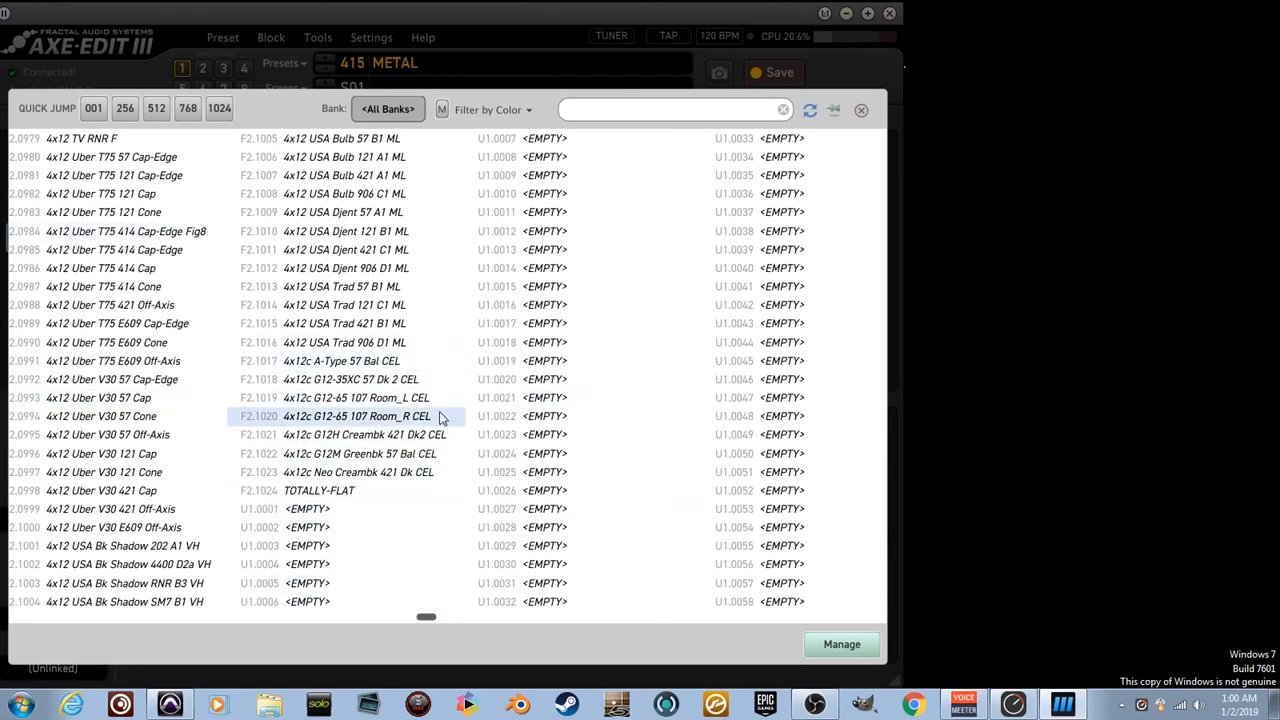
pyautogui.moveTo(338, 432)
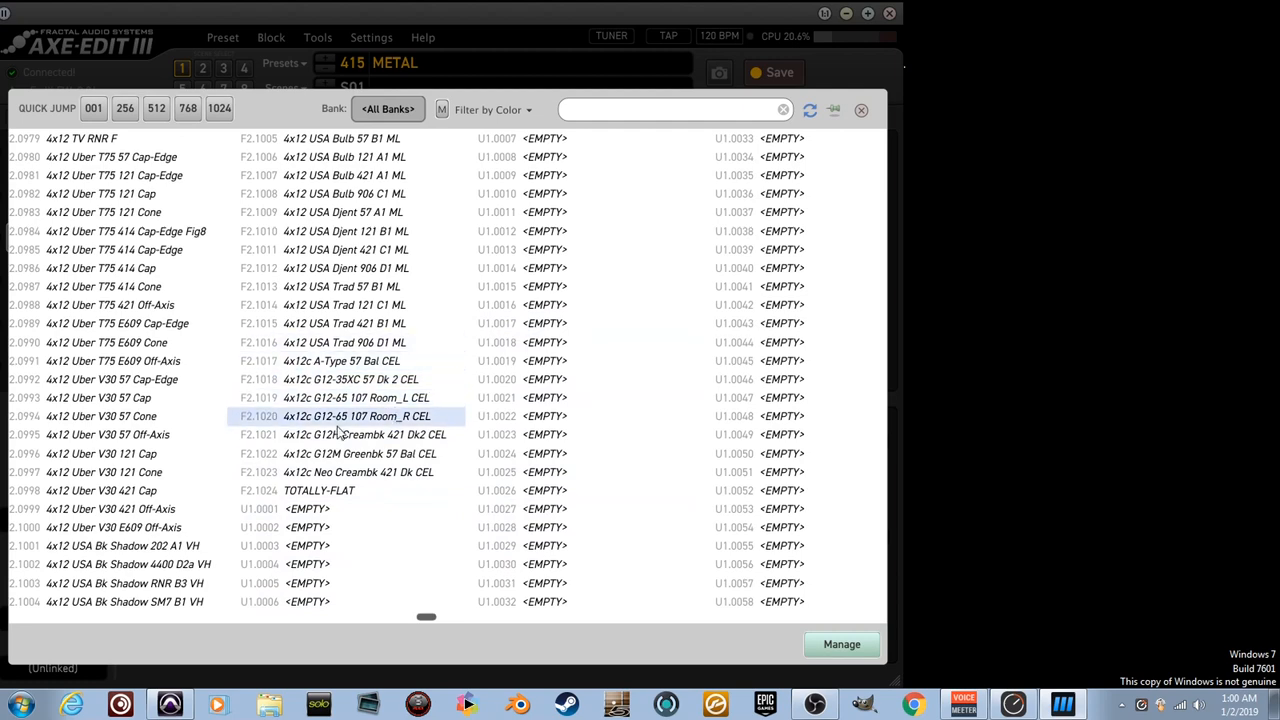
pyautogui.click(350, 380)
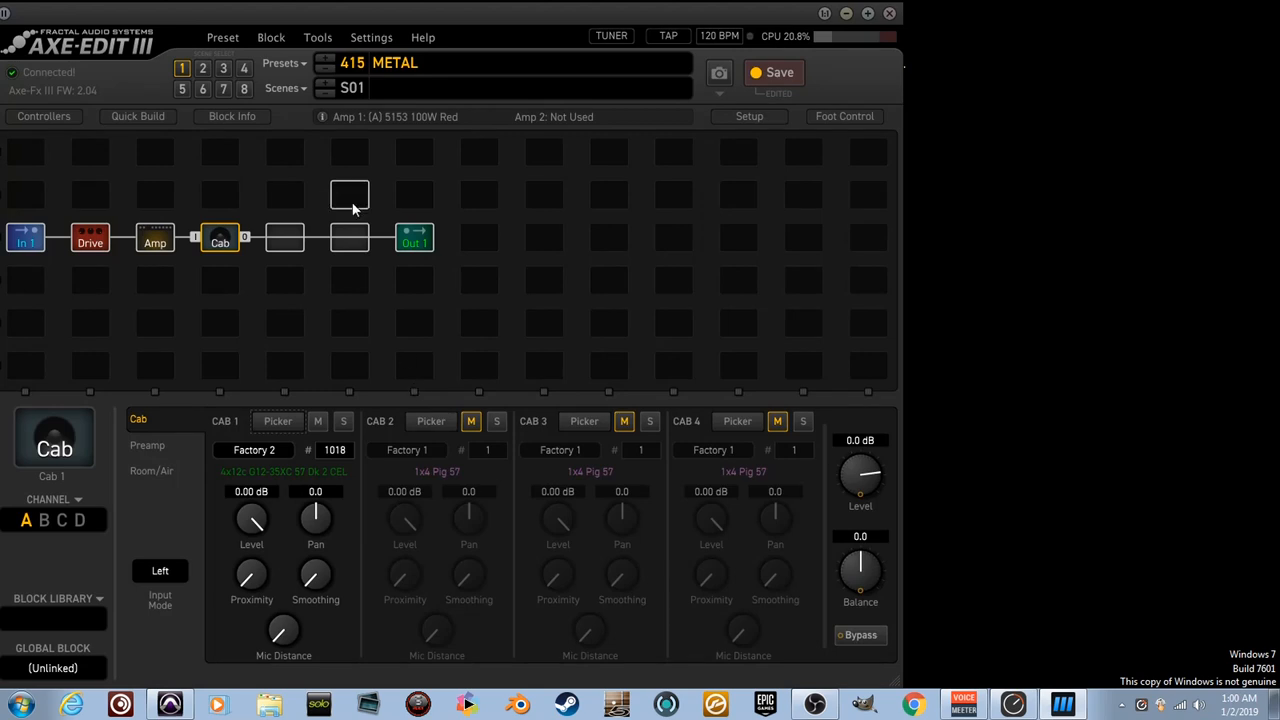
pyautogui.moveTo(290, 476)
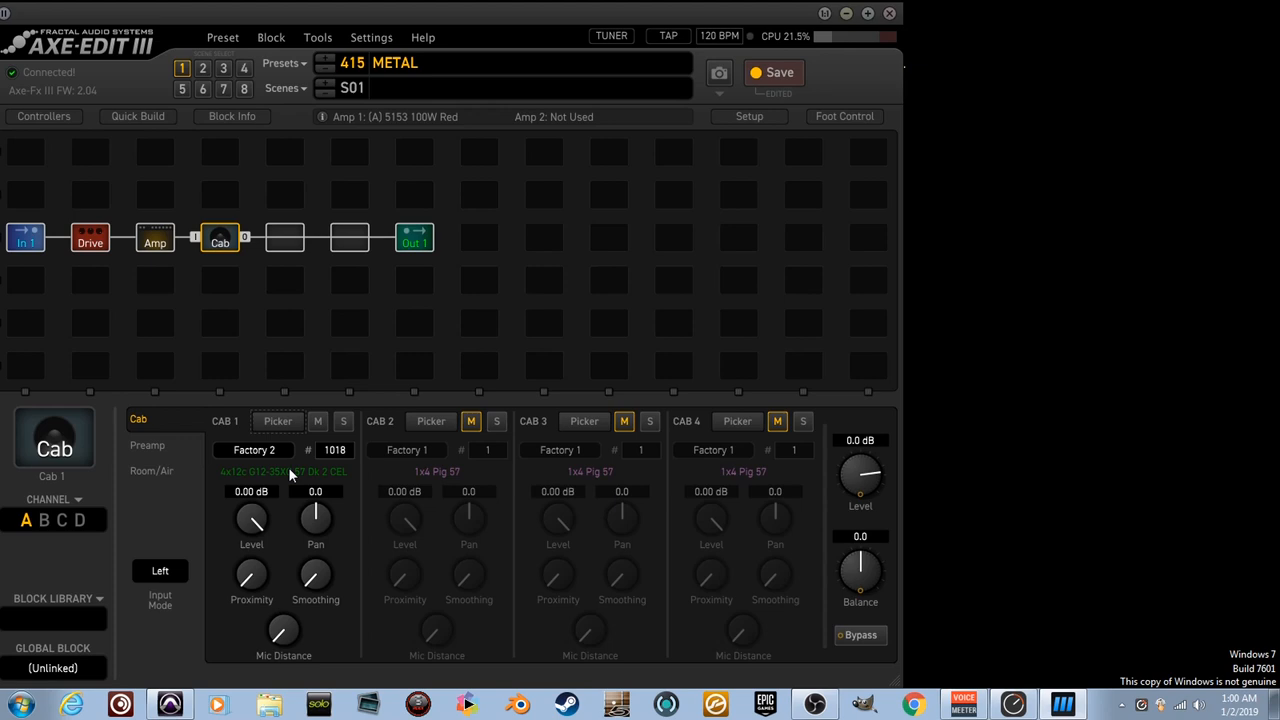
pyautogui.moveTo(342, 548)
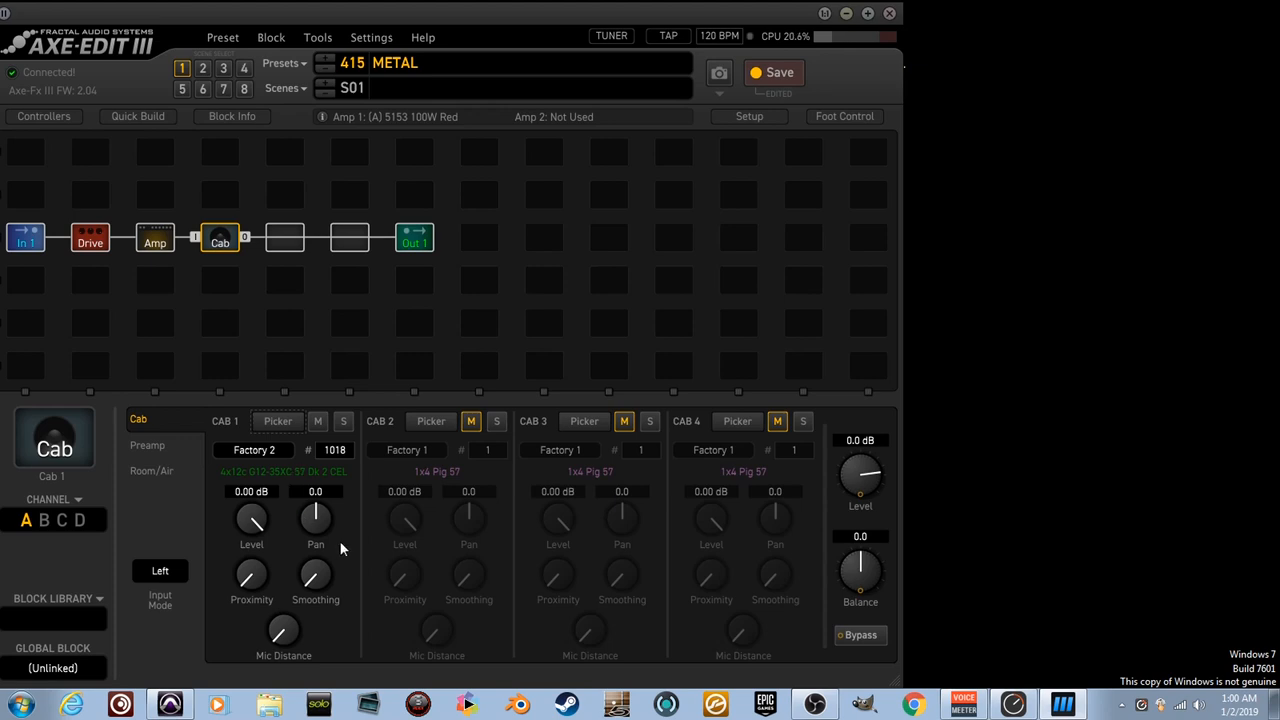
pyautogui.moveTo(370, 184)
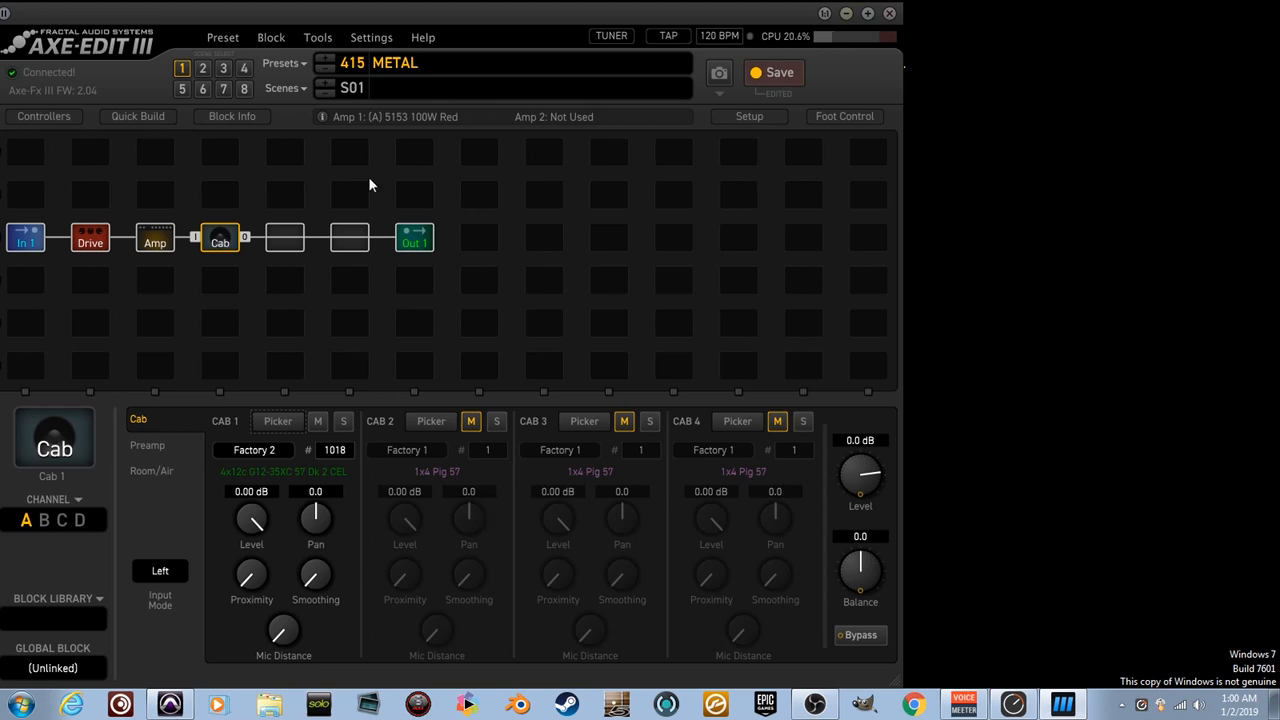
# View the In 1 gate parameters, then select the empty cell after the Cab
pyautogui.click(24, 236)
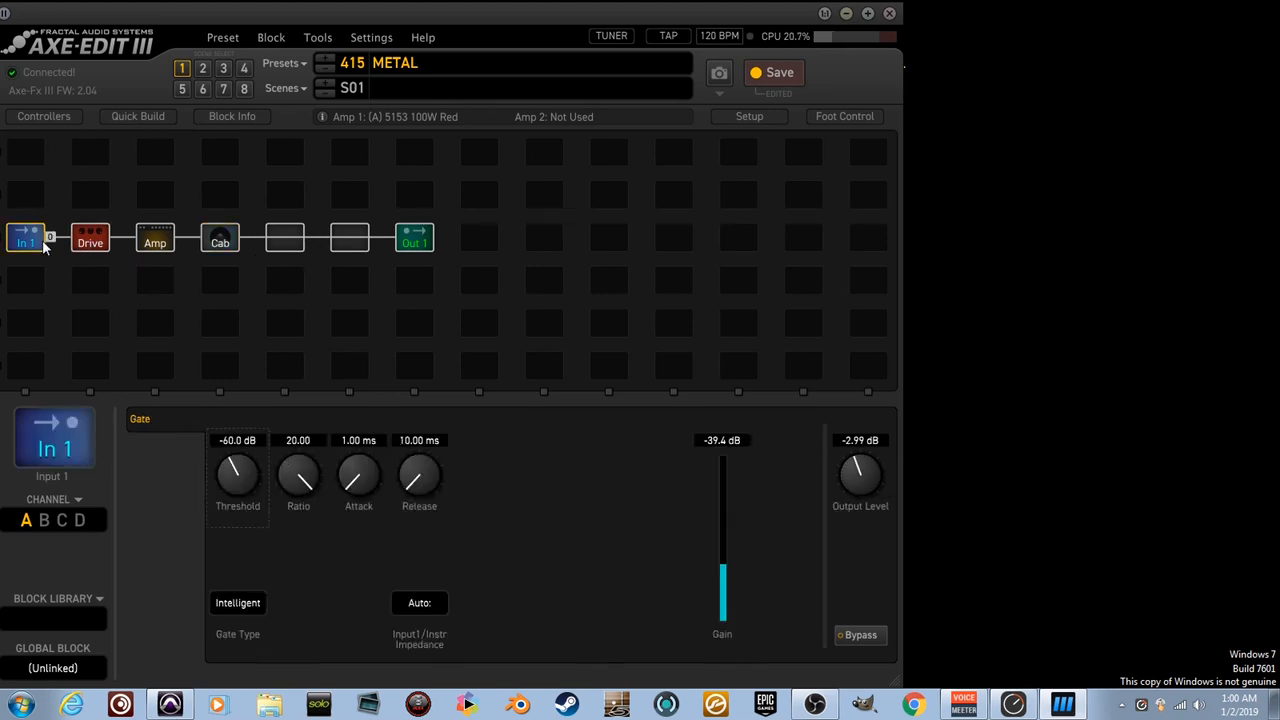
pyautogui.click(284, 236)
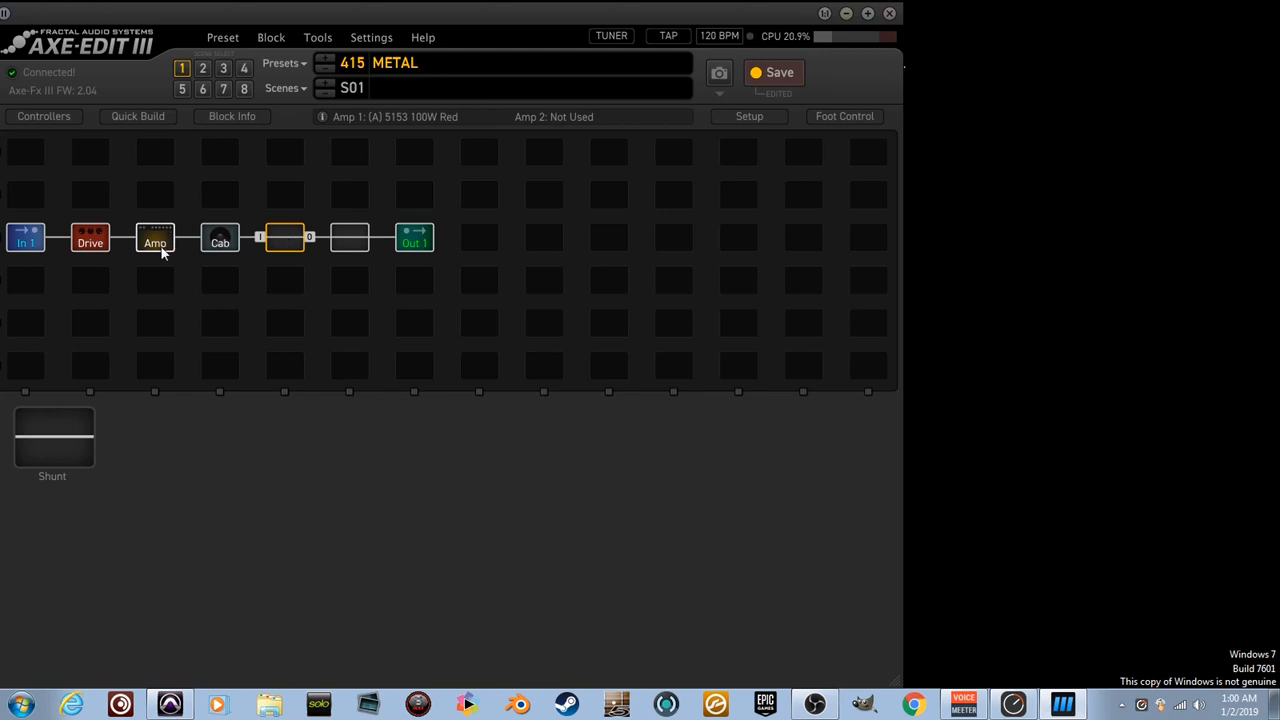
# Insert Gate/Expander 1 in the empty slot after the Cab
pyautogui.rightClick(284, 236)
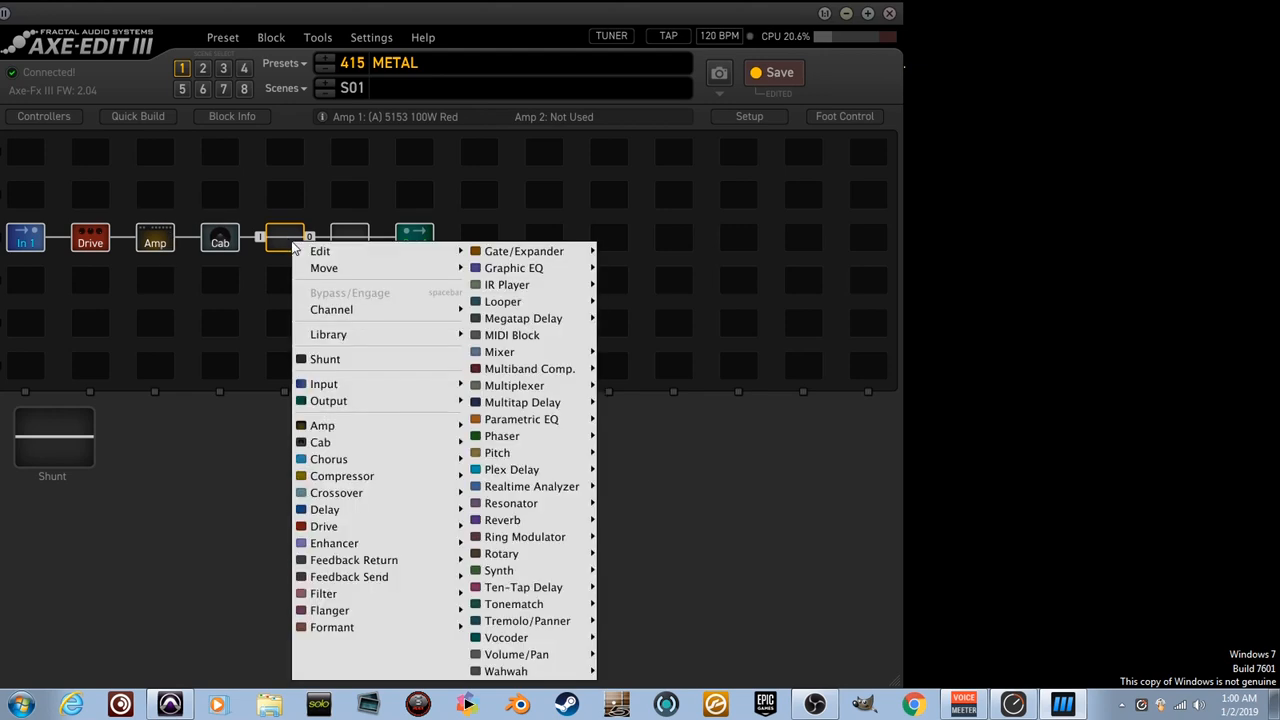
pyautogui.moveTo(512, 268)
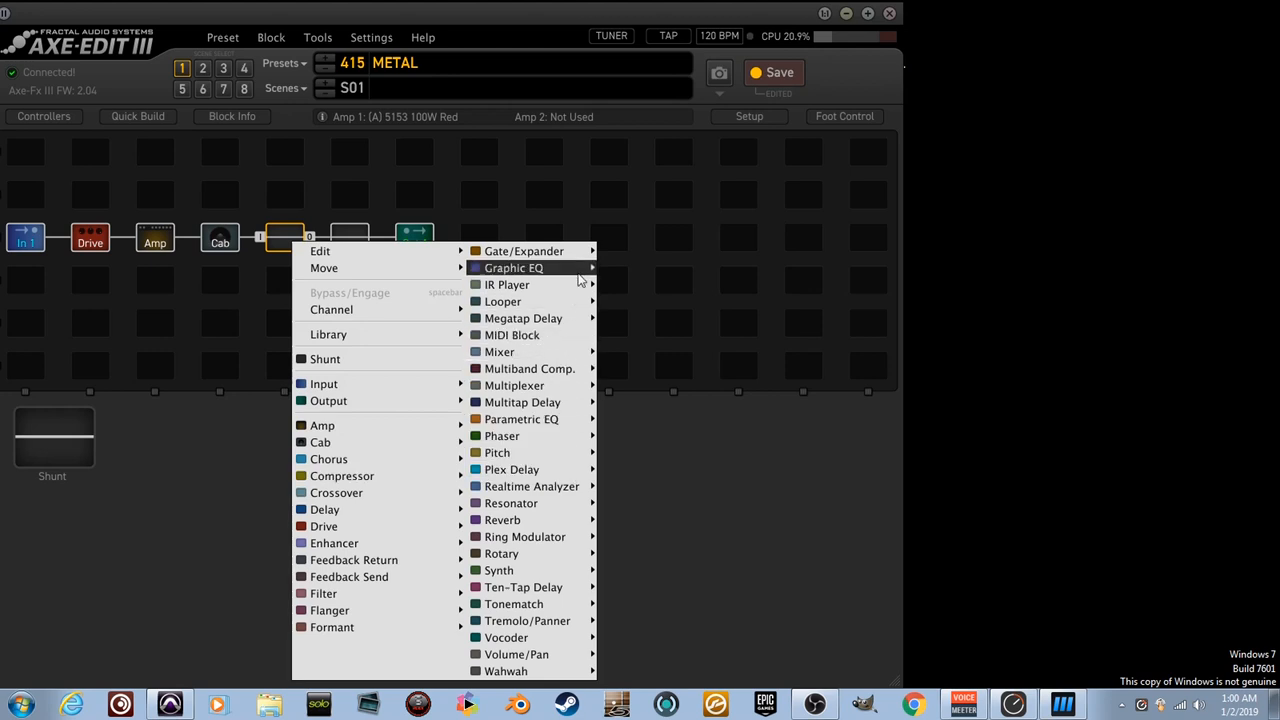
pyautogui.moveTo(524, 252)
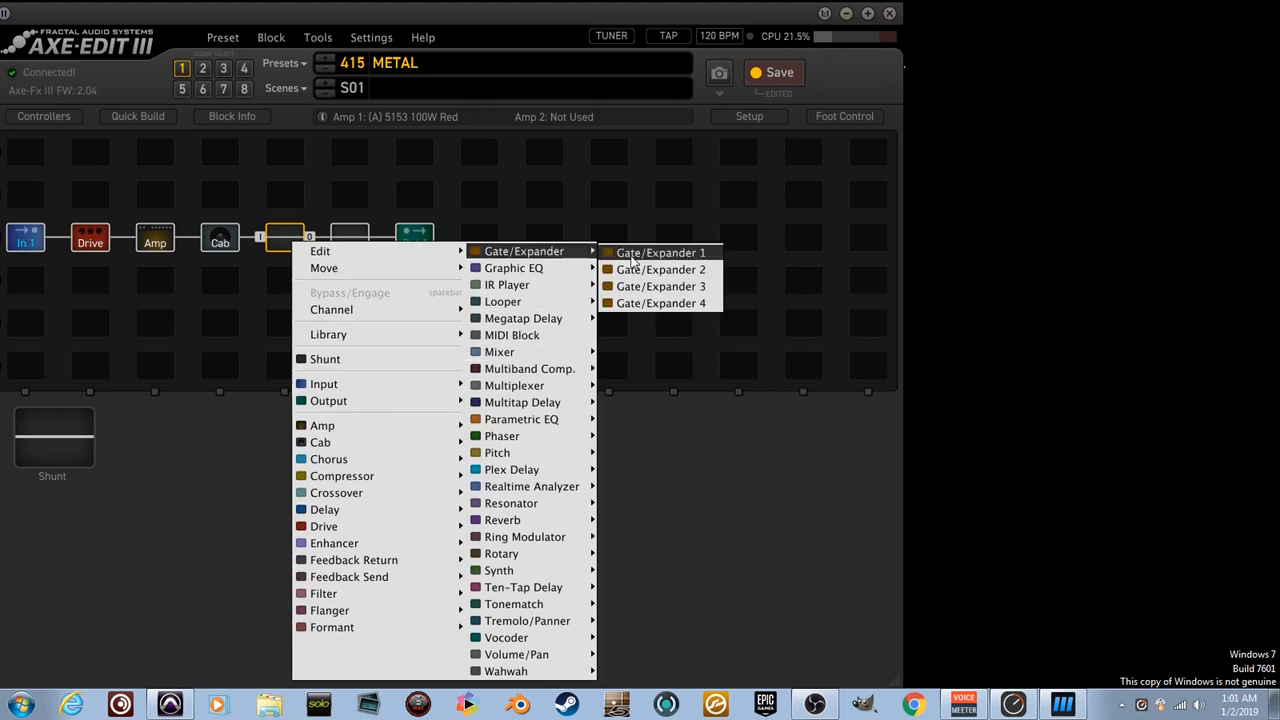
pyautogui.click(660, 252)
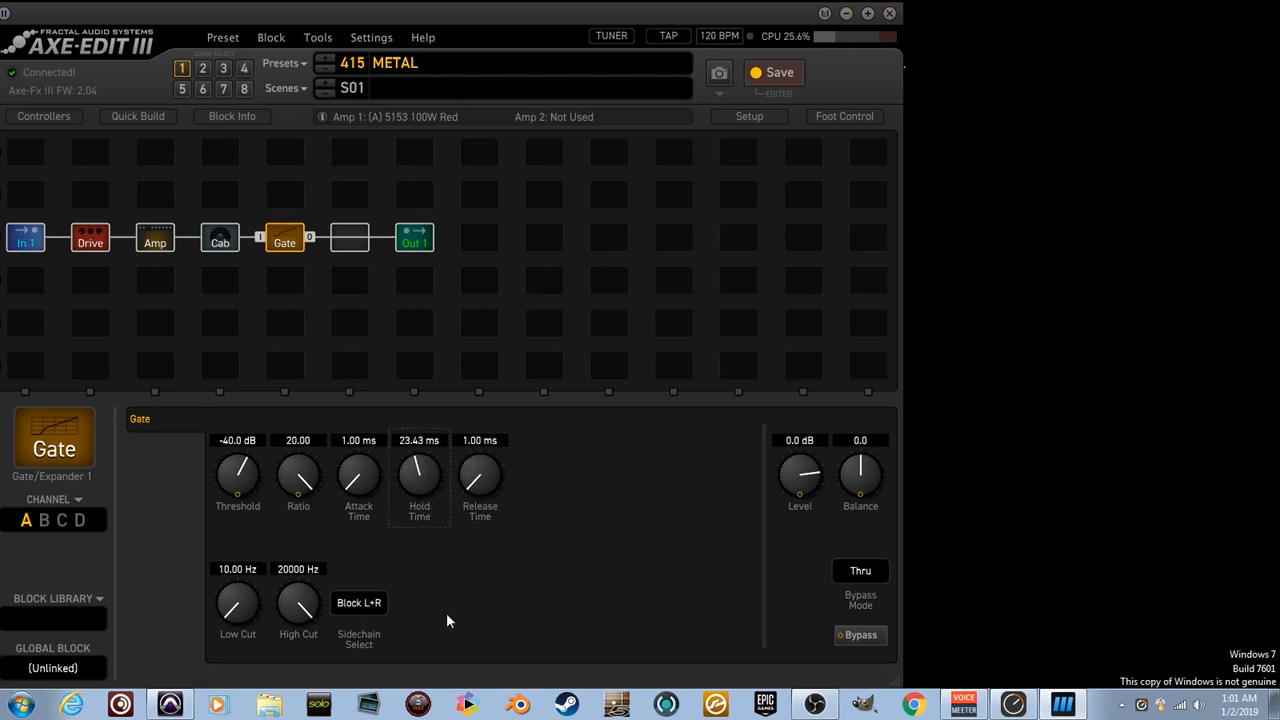
# Set the gate's hold time to 14.50 ms and threshold to -25.2 dB
pyautogui.moveTo(236, 476); pyautogui.dragTo(236, 464)
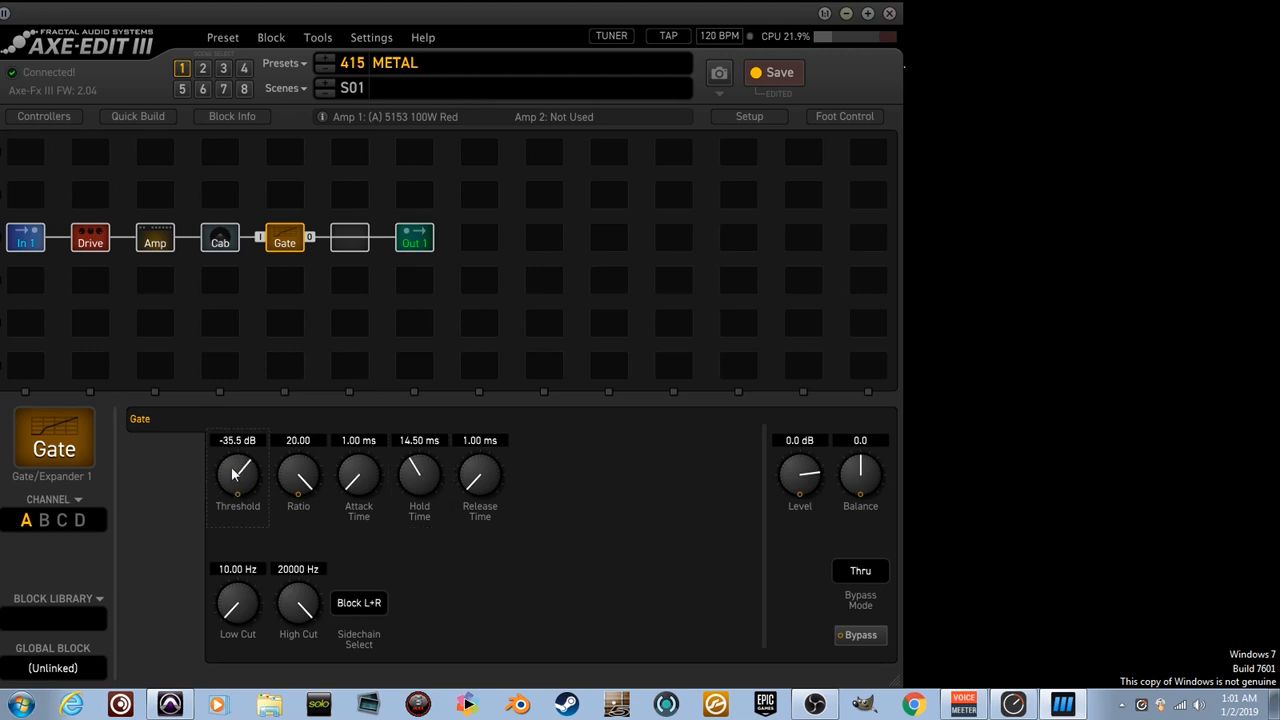
pyautogui.moveTo(236, 476); pyautogui.dragTo(250, 444)
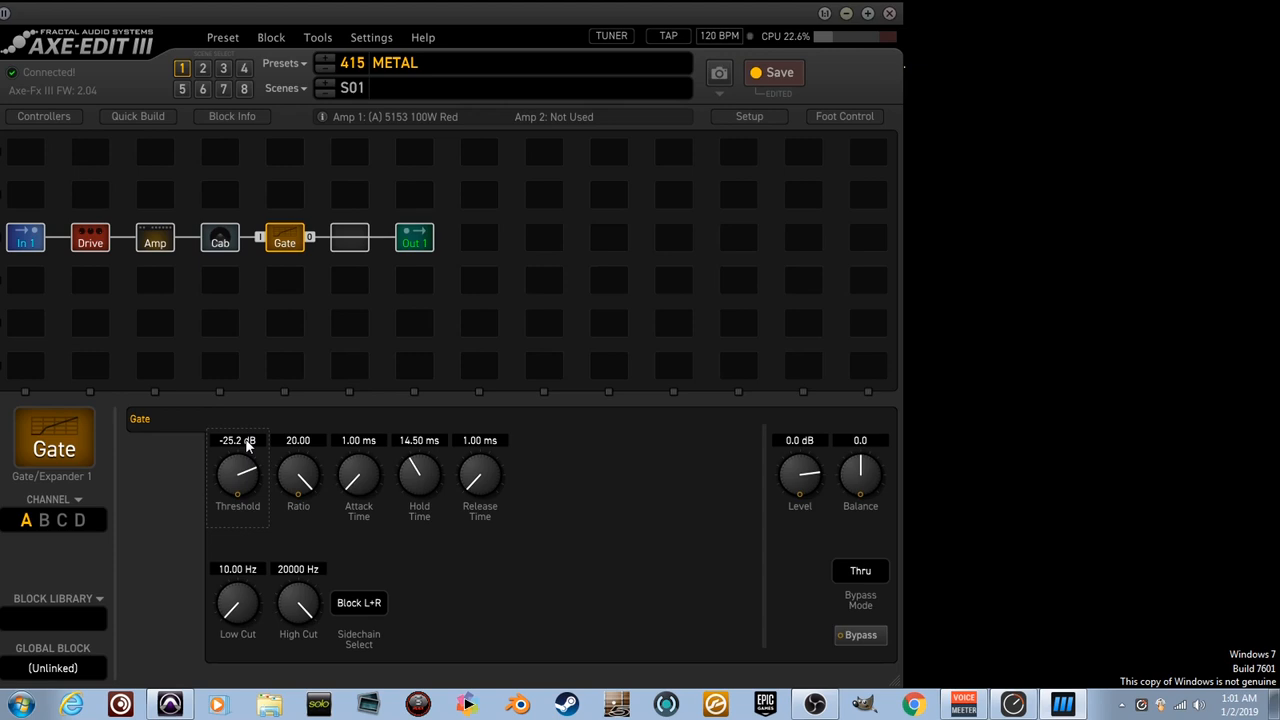
pyautogui.moveTo(388, 488)
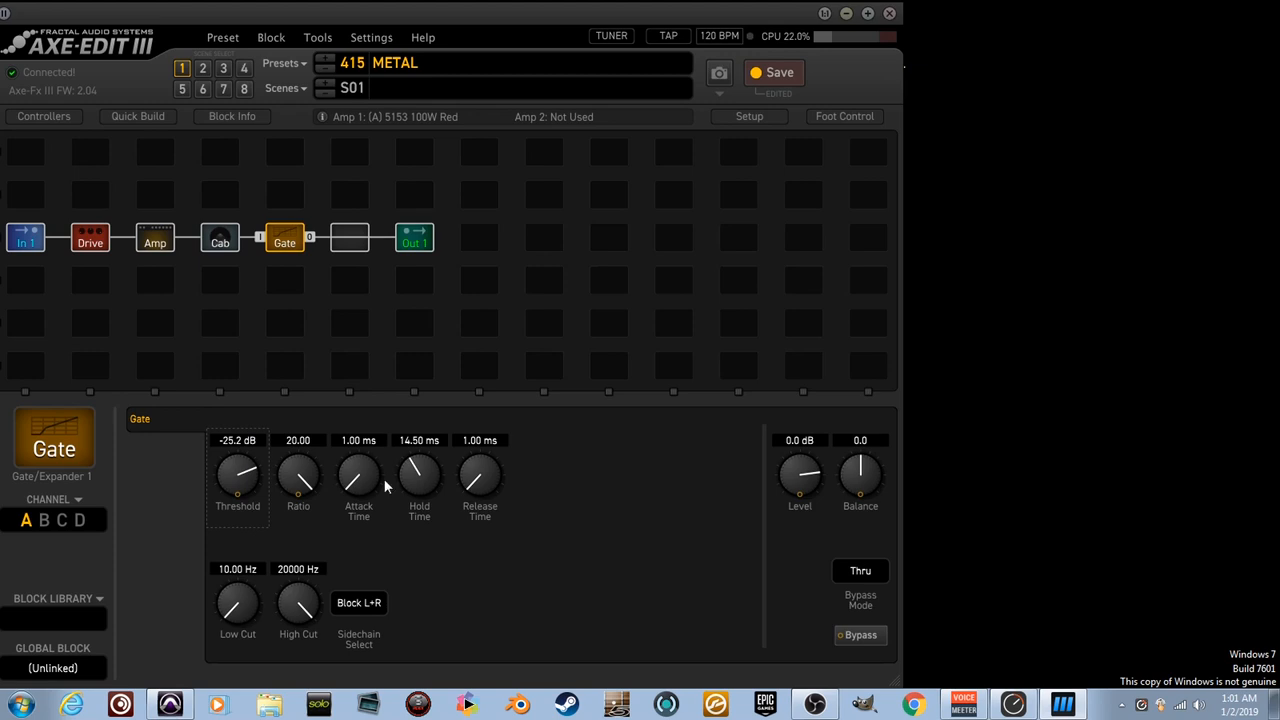
pyautogui.moveTo(350, 236)
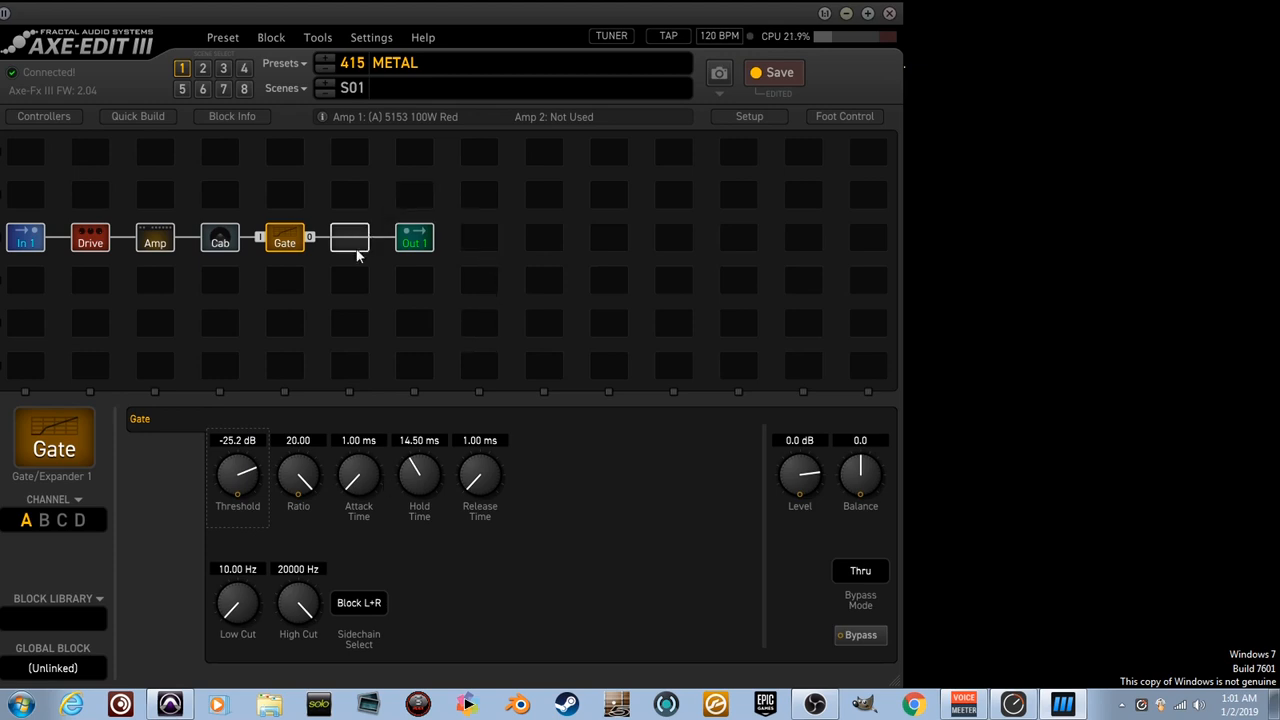
# Inspect the 5153 amp and Ruckus drive, then insert Graphic EQ 1 after the Gate
pyautogui.click(156, 238)
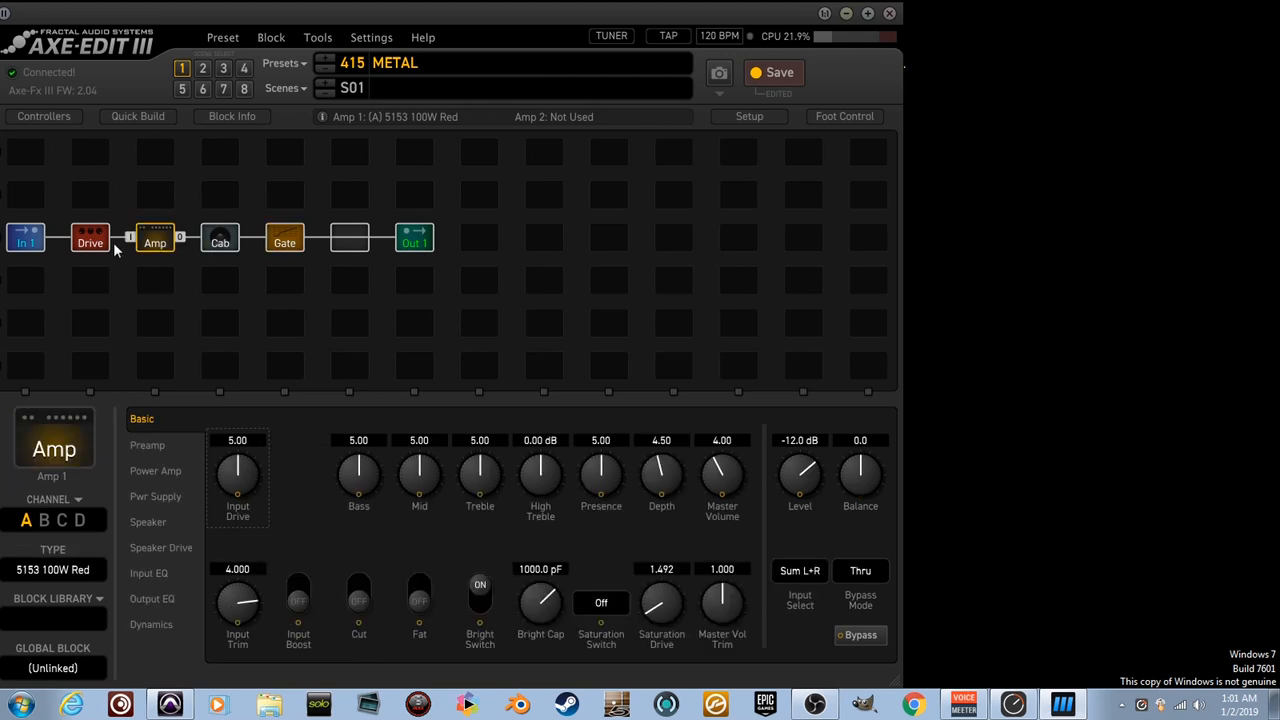
pyautogui.click(90, 238)
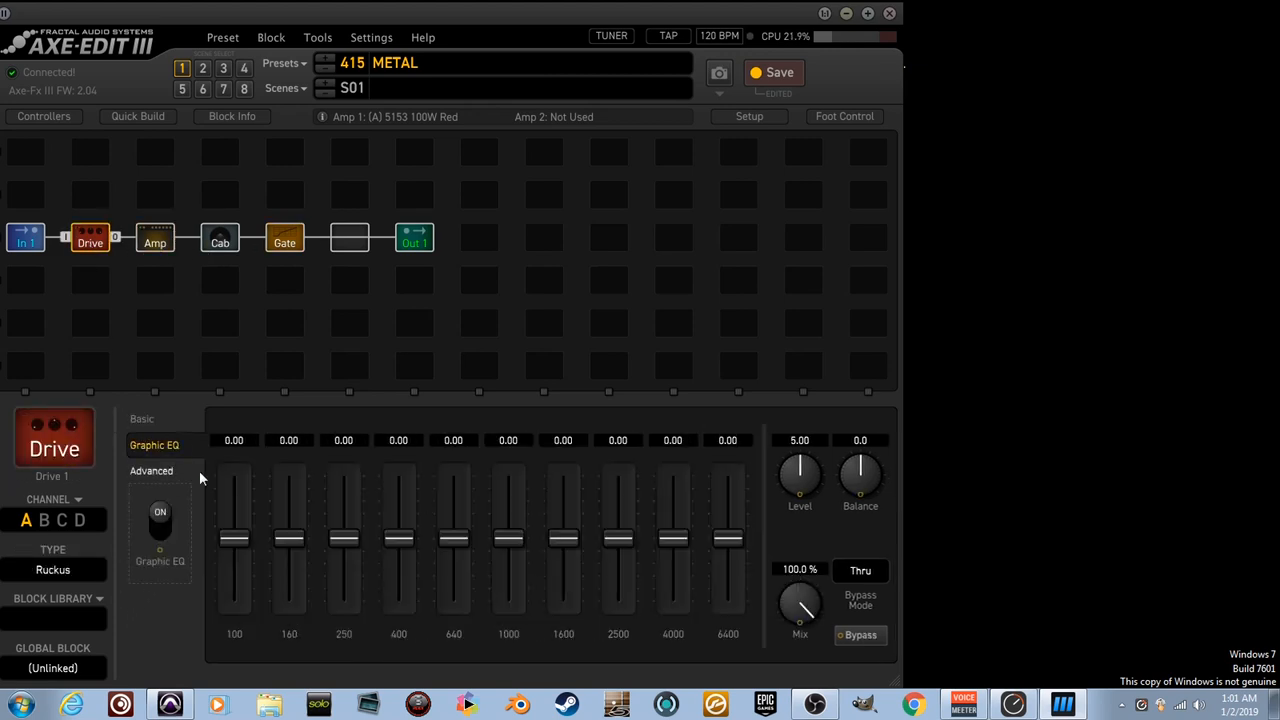
pyautogui.rightClick(348, 238)
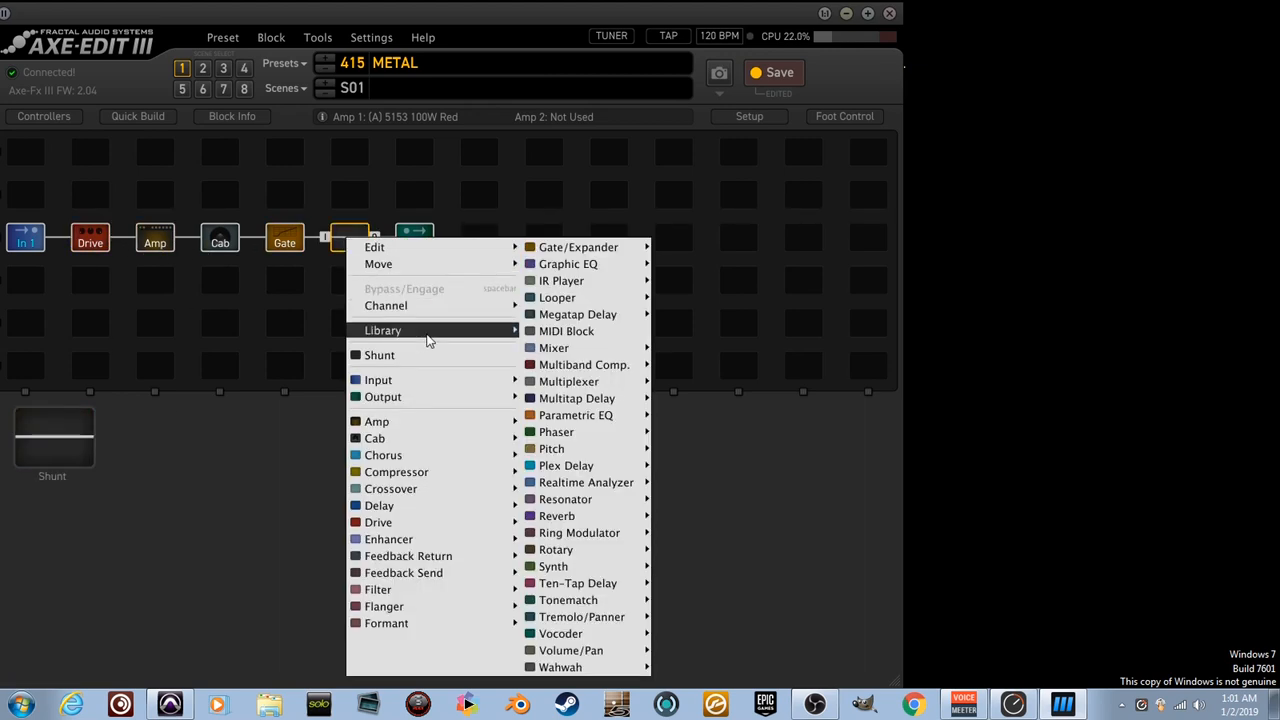
pyautogui.moveTo(568, 264)
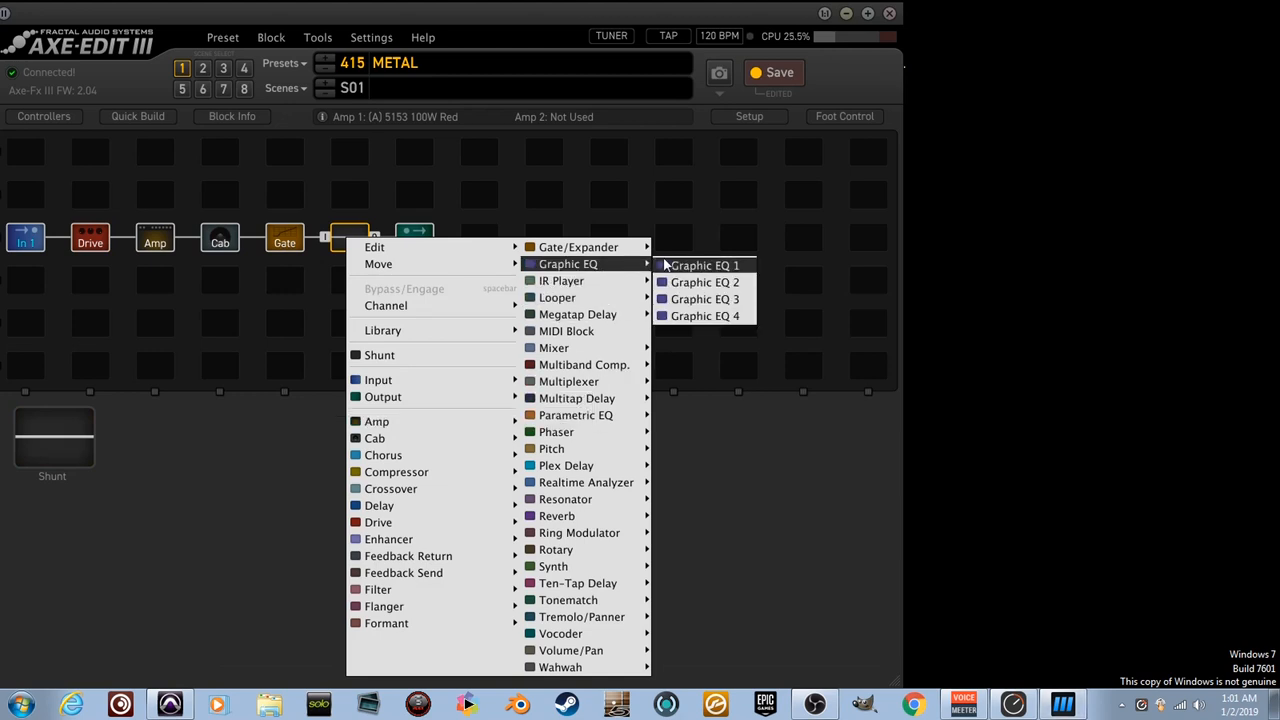
pyautogui.click(704, 264)
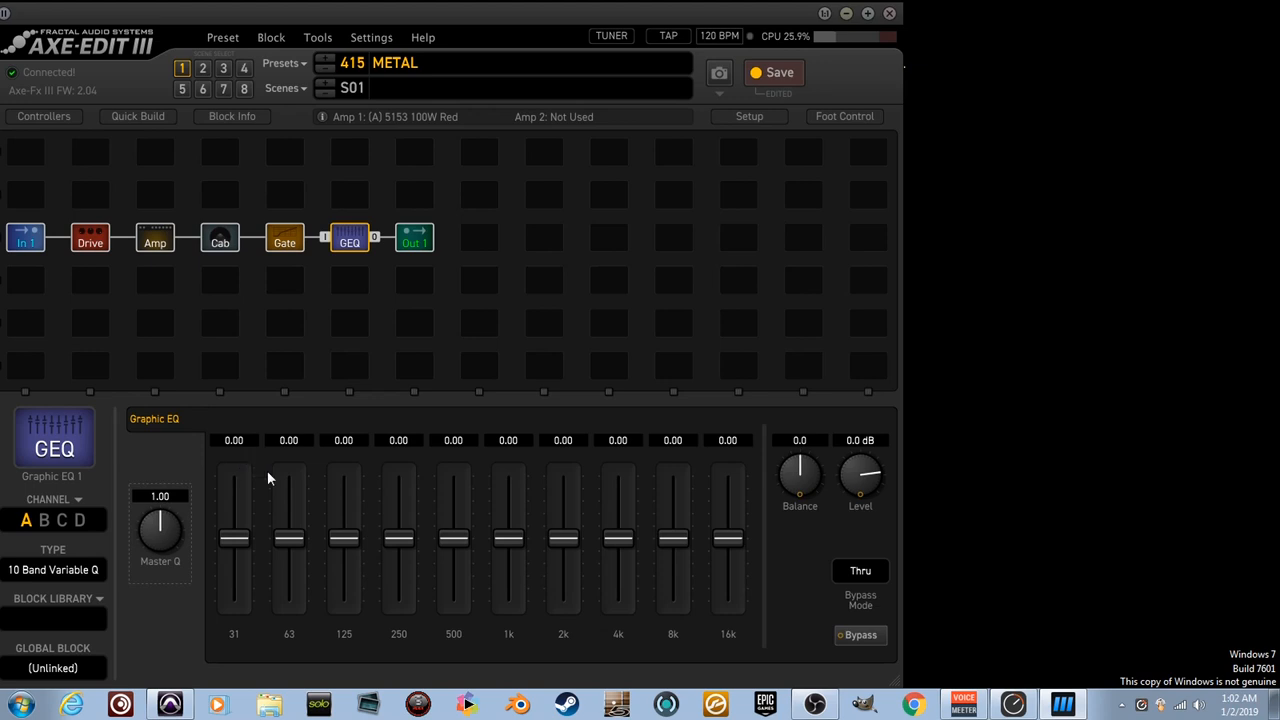
pyautogui.moveTo(228, 442)
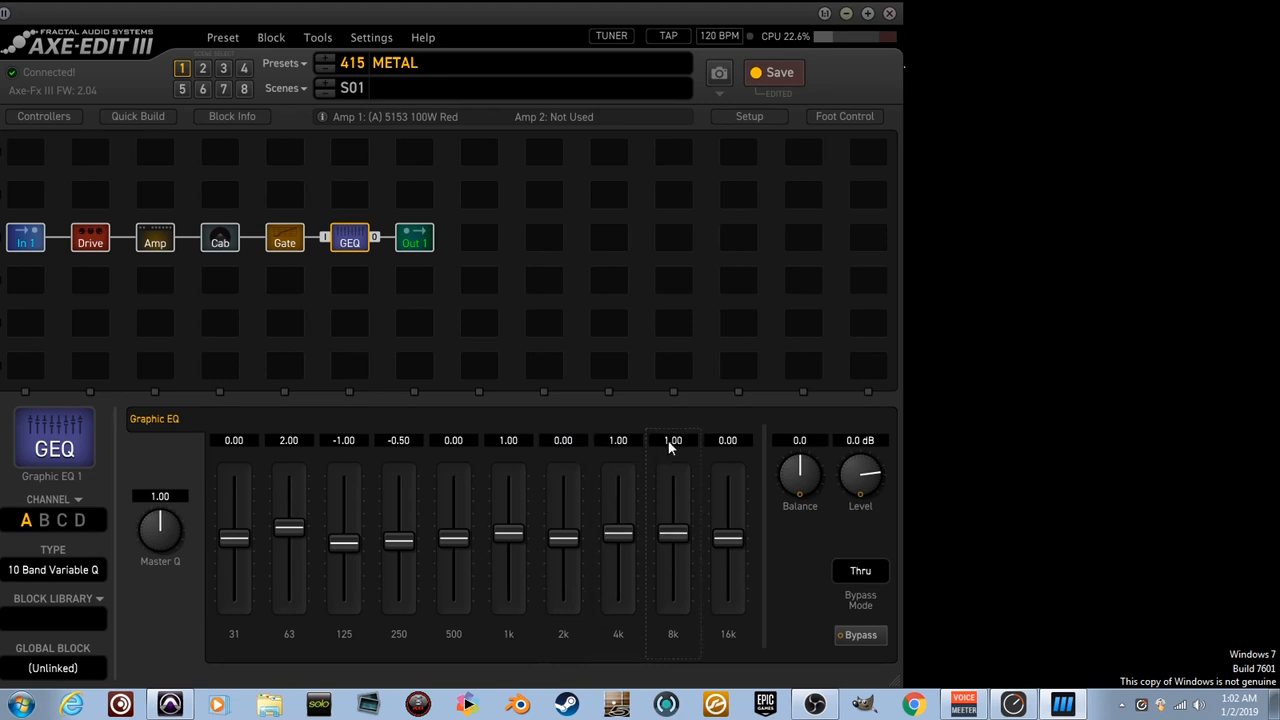
pyautogui.moveTo(536, 548)
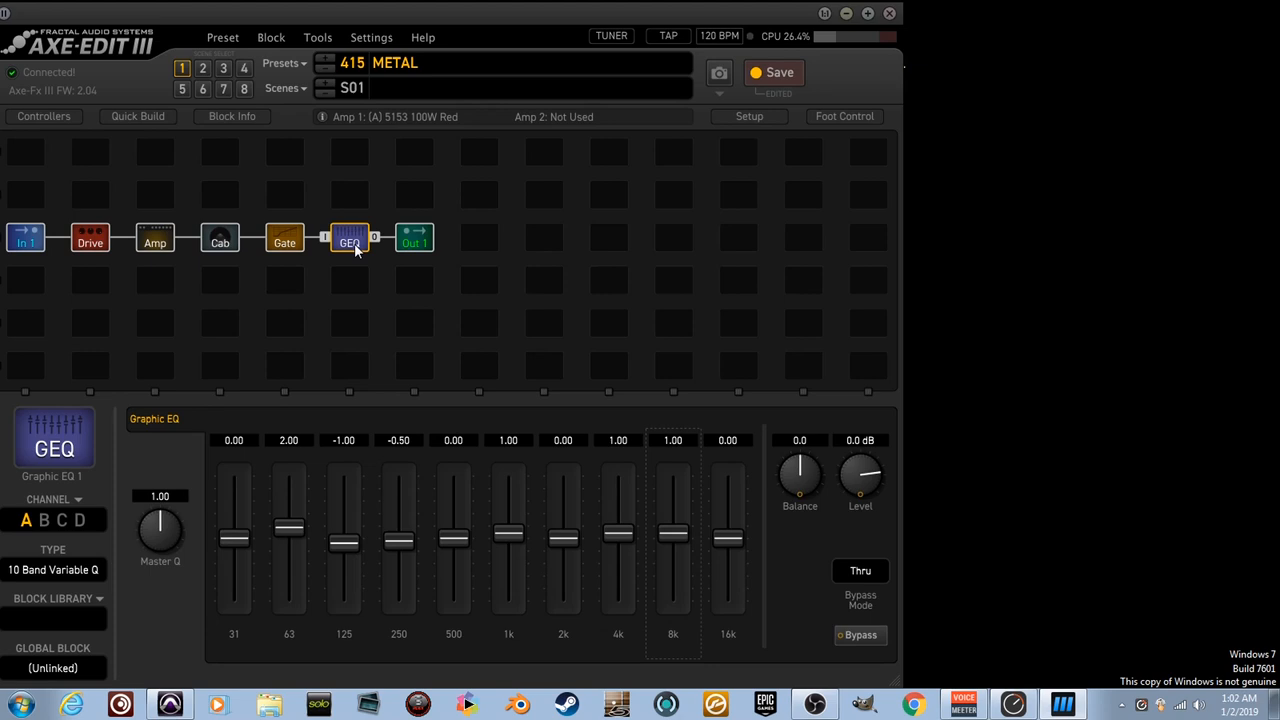
# Toggle the Graphic EQ bypass to compare tones, leaving it bypassed
pyautogui.click(860, 636)
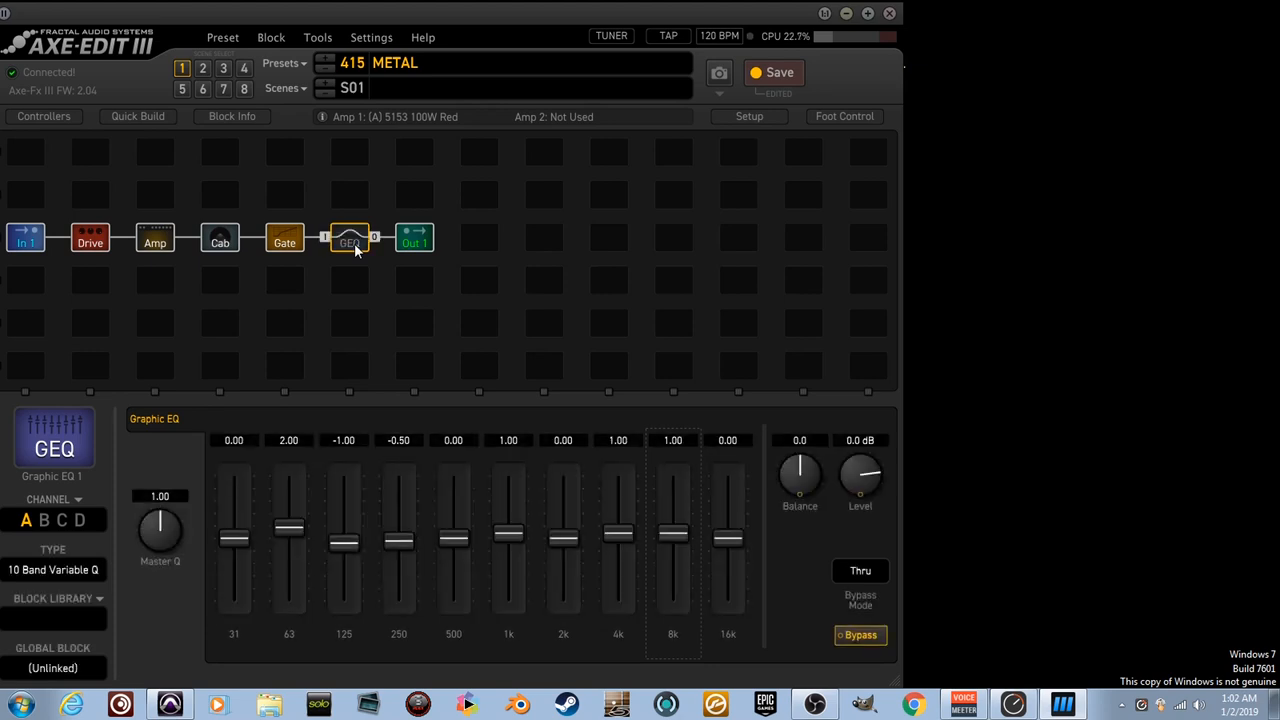
pyautogui.click(348, 238)
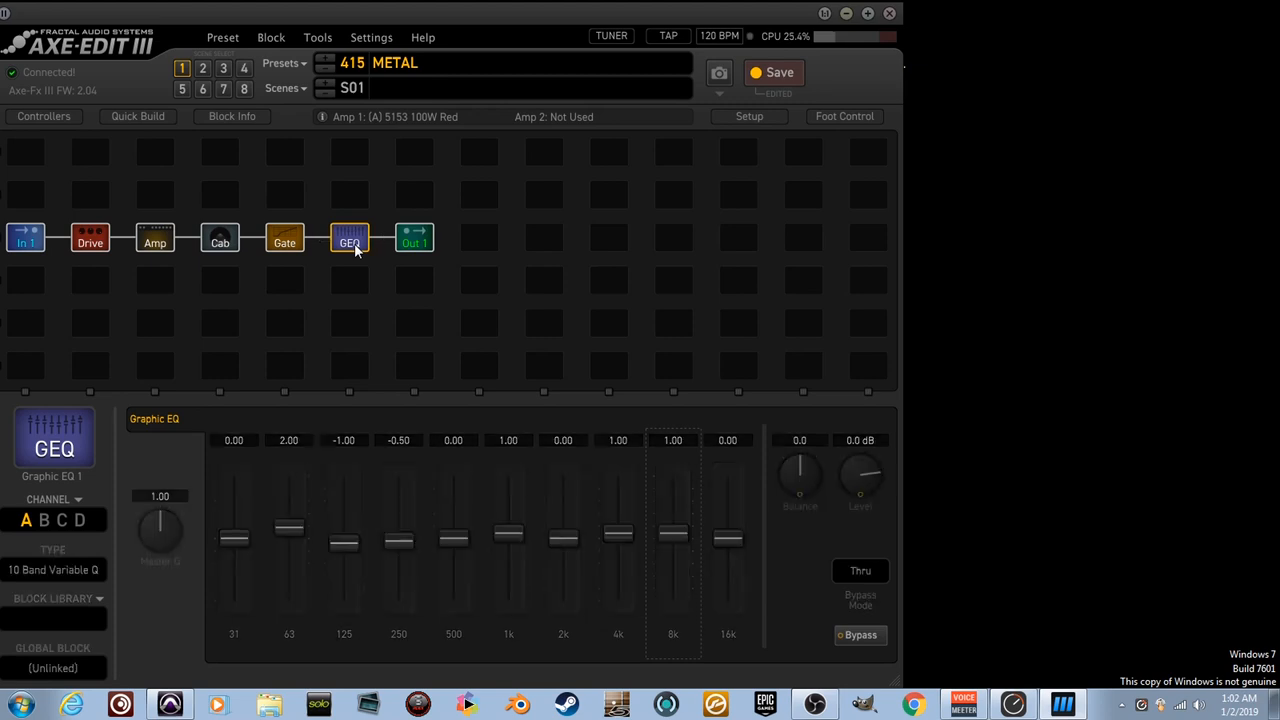
pyautogui.click(860, 636)
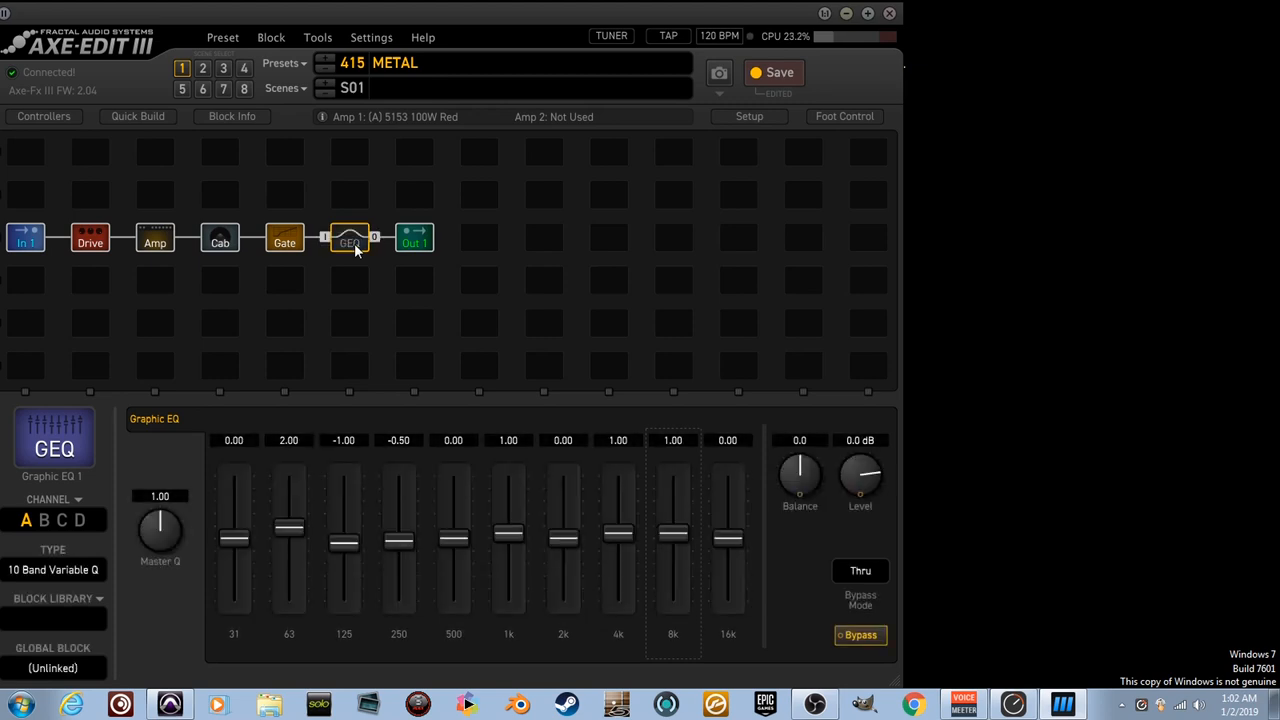